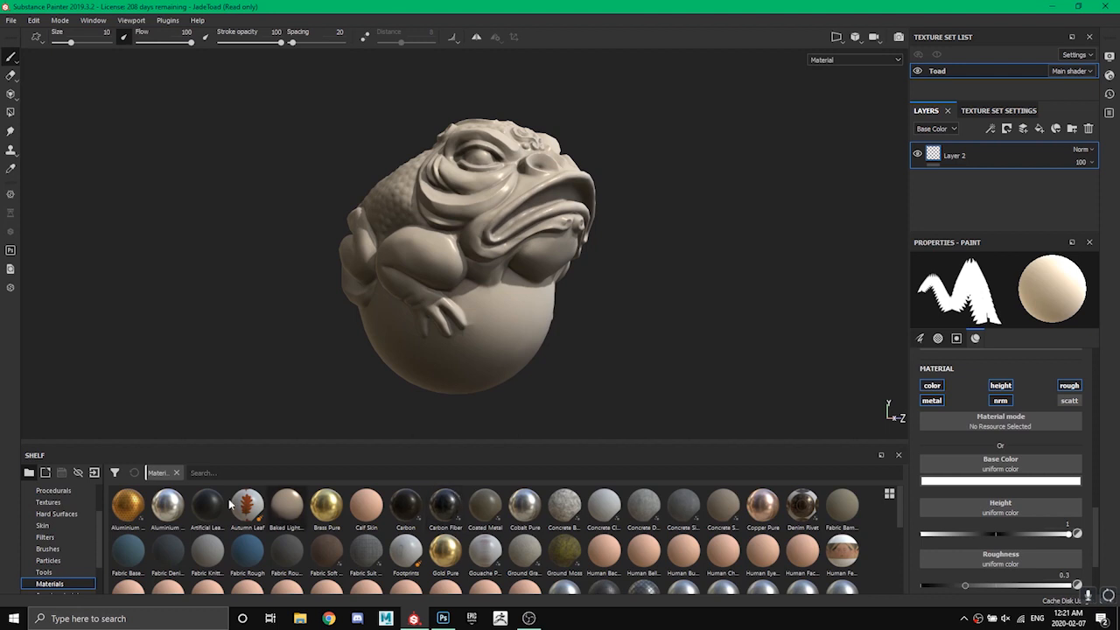
Browse the shelf's Alphas category, scrolling down to the Arrow alphas
left_click(46, 512)
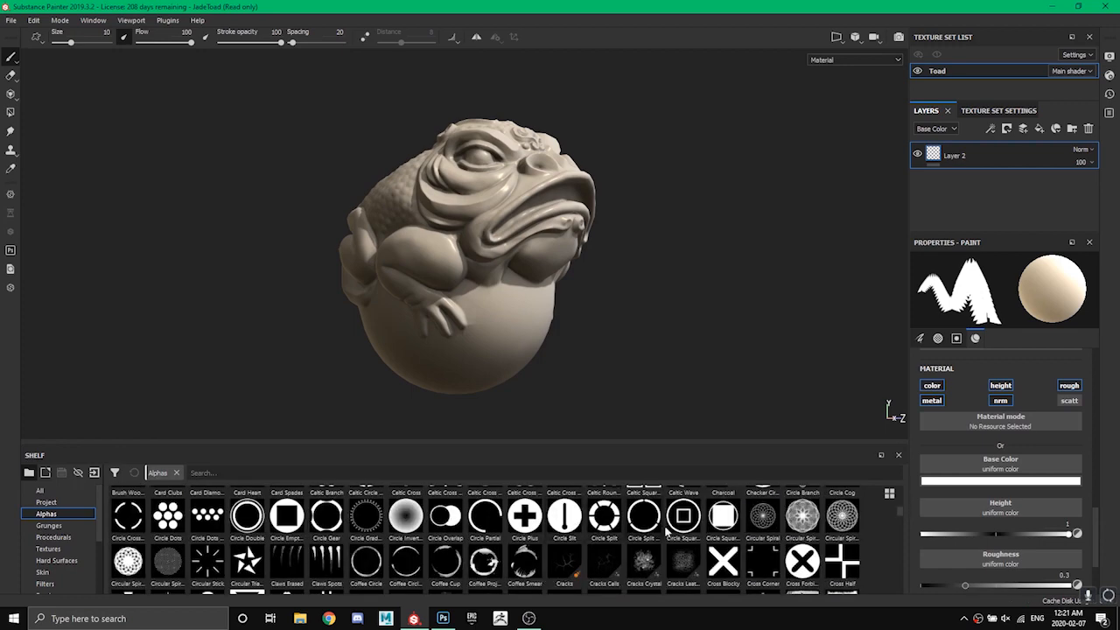
scroll("down", 3)
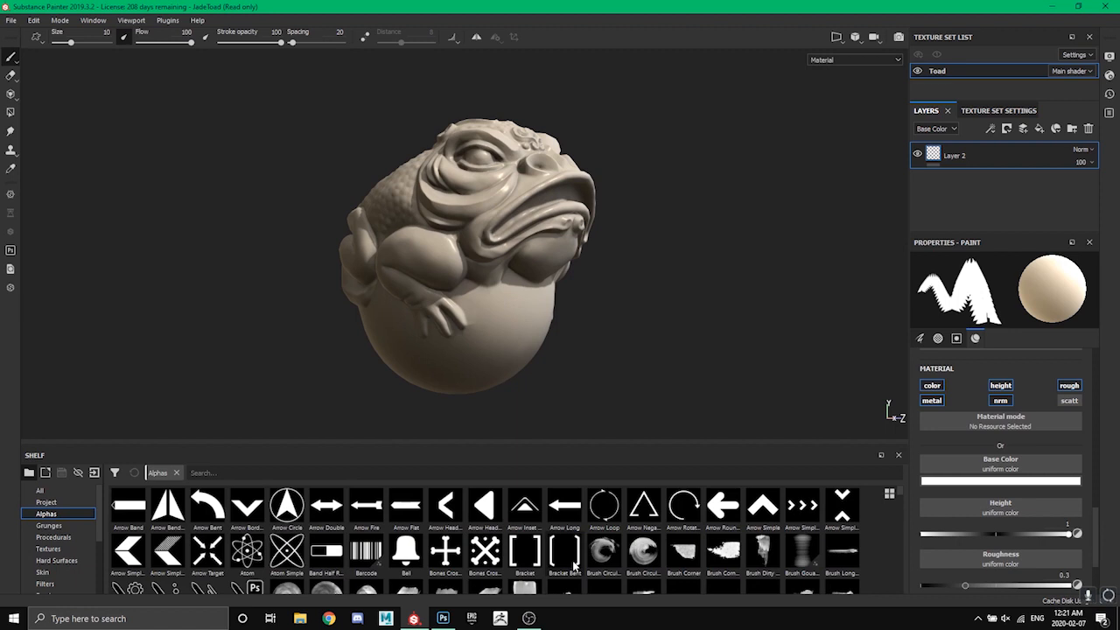
mouse_move(286, 506)
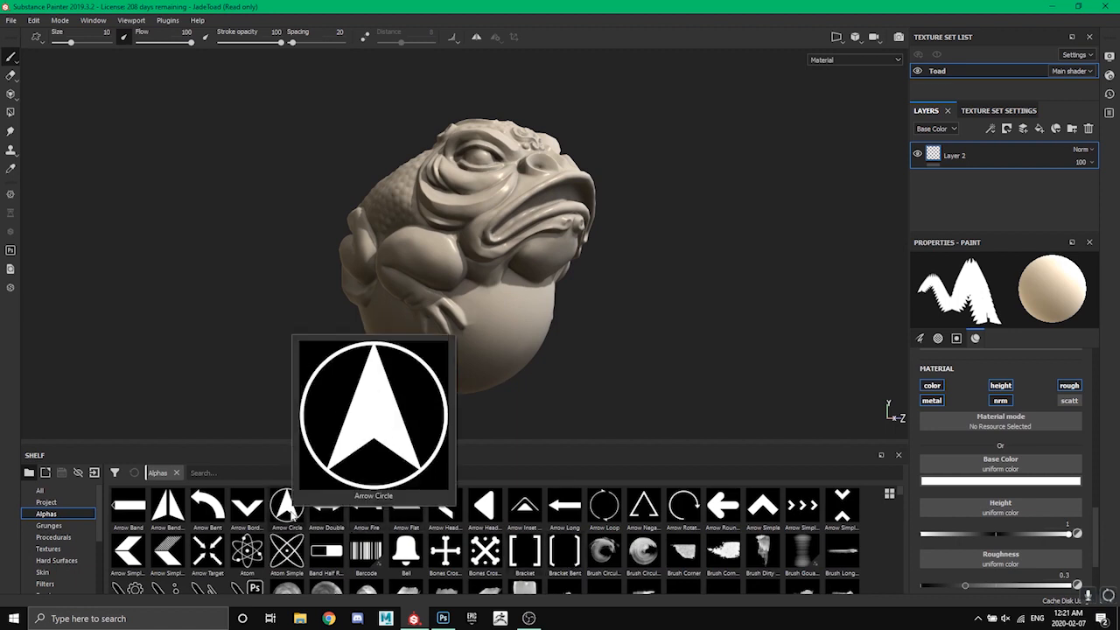
mouse_move(443, 526)
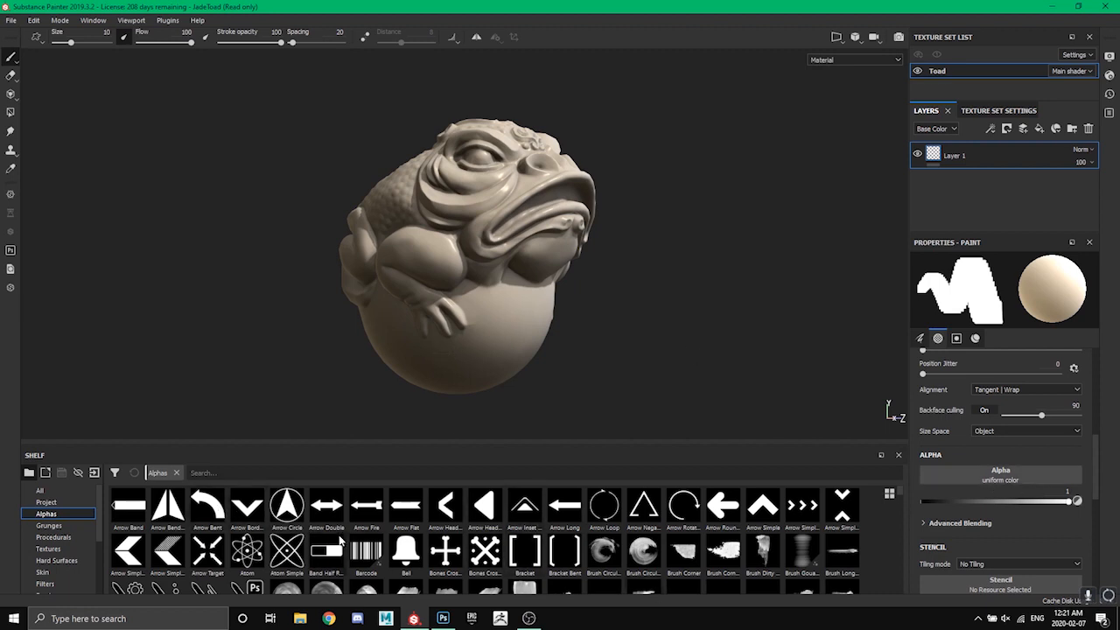
Put the Arrow Circle alpha on the brush and stamp arrow circles on the belly
left_click(286, 508)
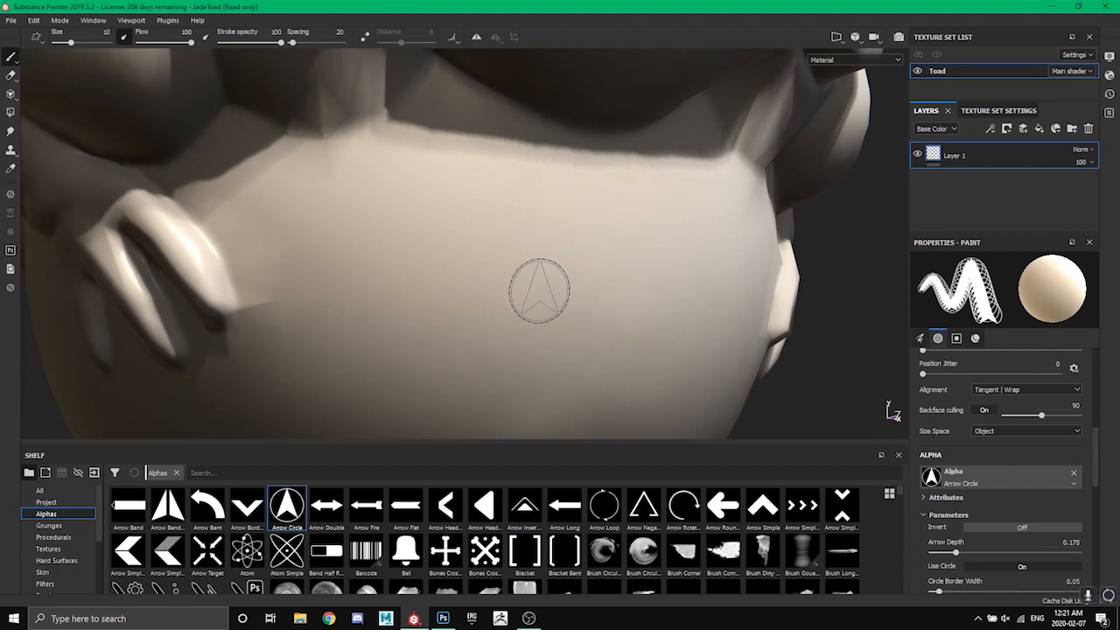
mouse_move(540, 276)
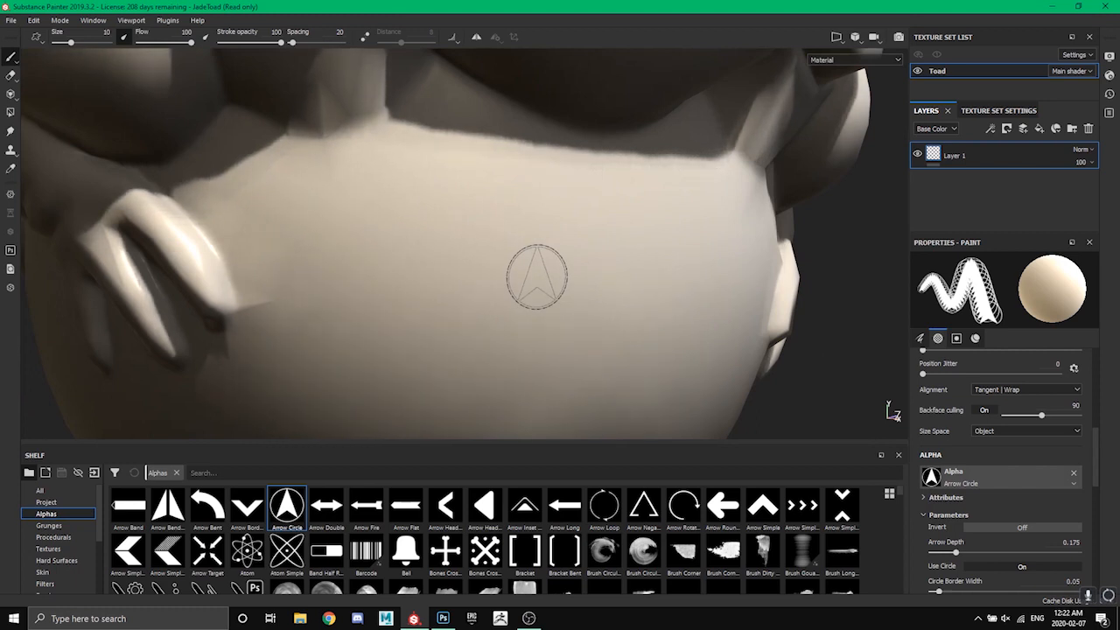
left_click(455, 341)
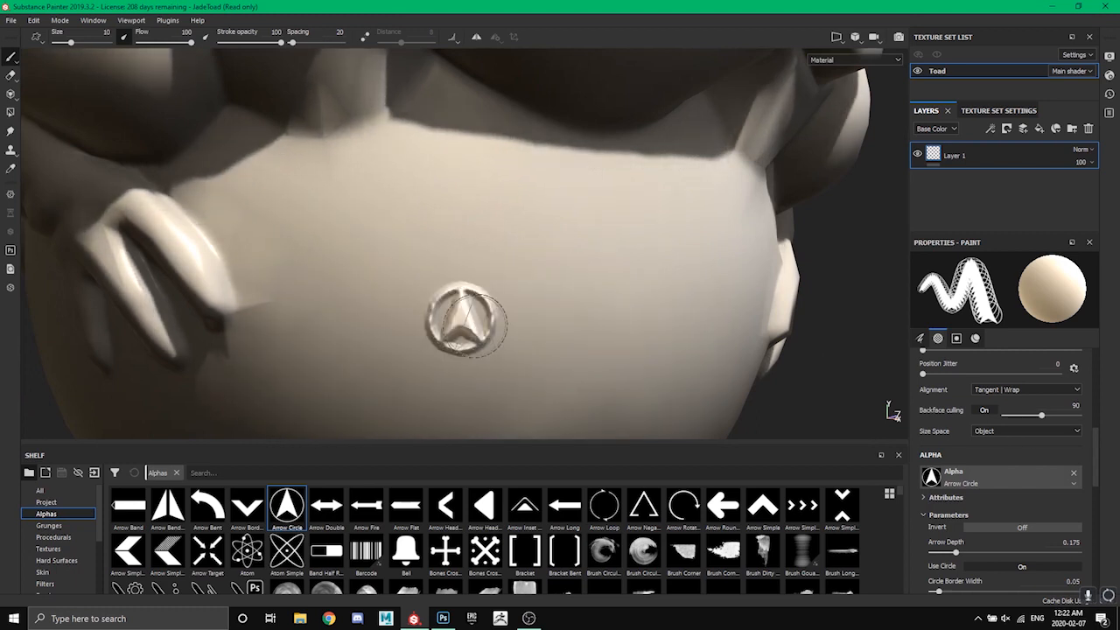
left_click_drag(464, 324, 569, 298)
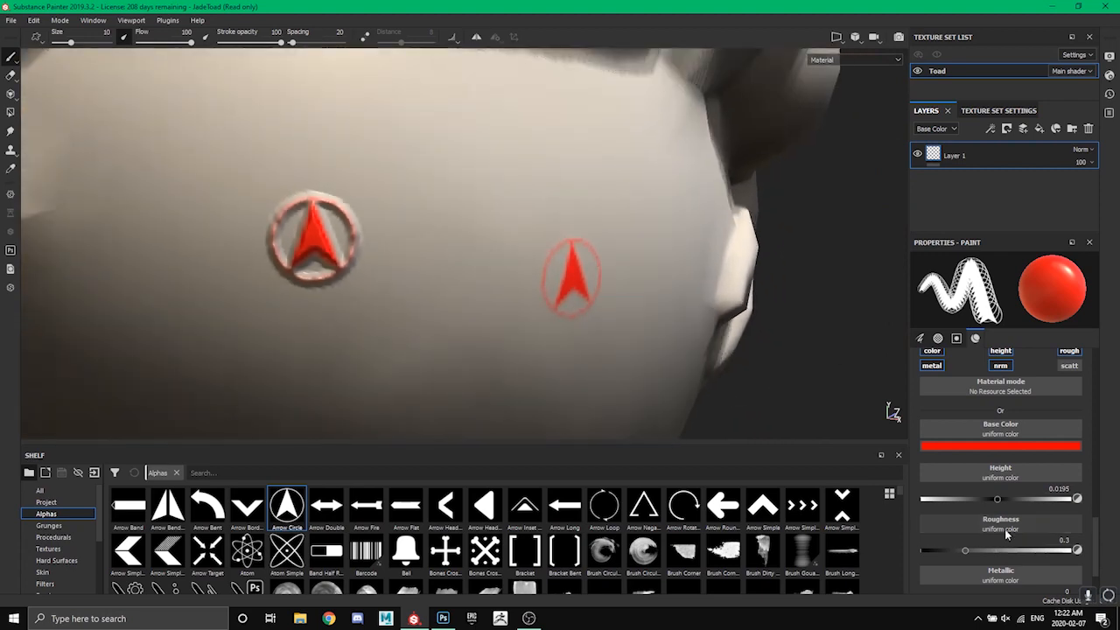
Drop stamp roughness to 0, zoom out to the whole toad, and switch to Photoshop
left_click_drag(965, 550, 1068, 549)
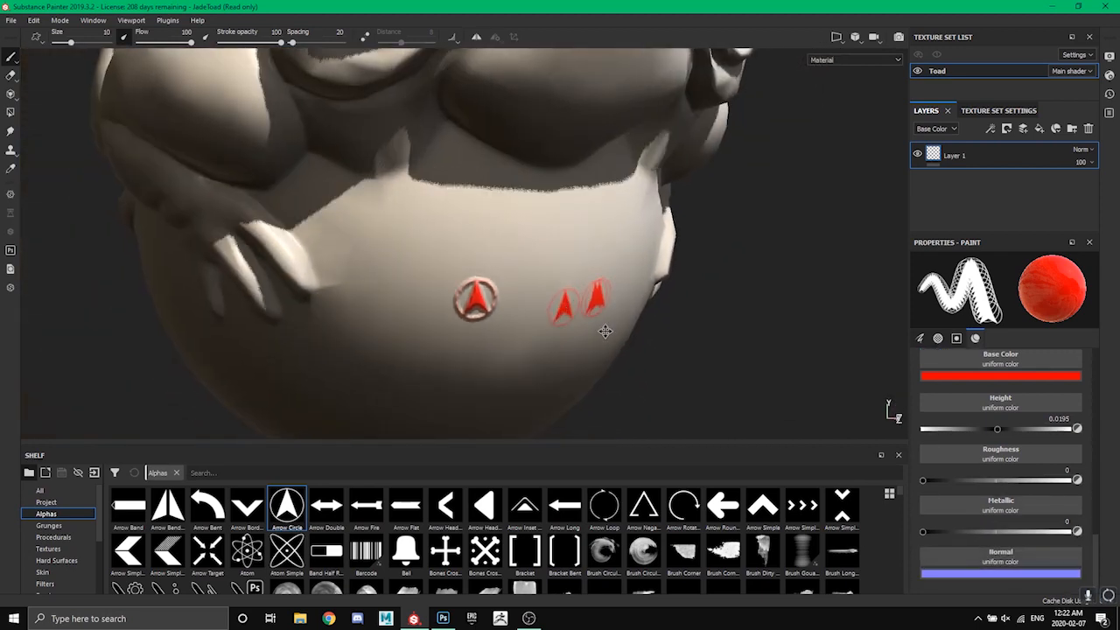
left_click_drag(606, 331, 498, 343)
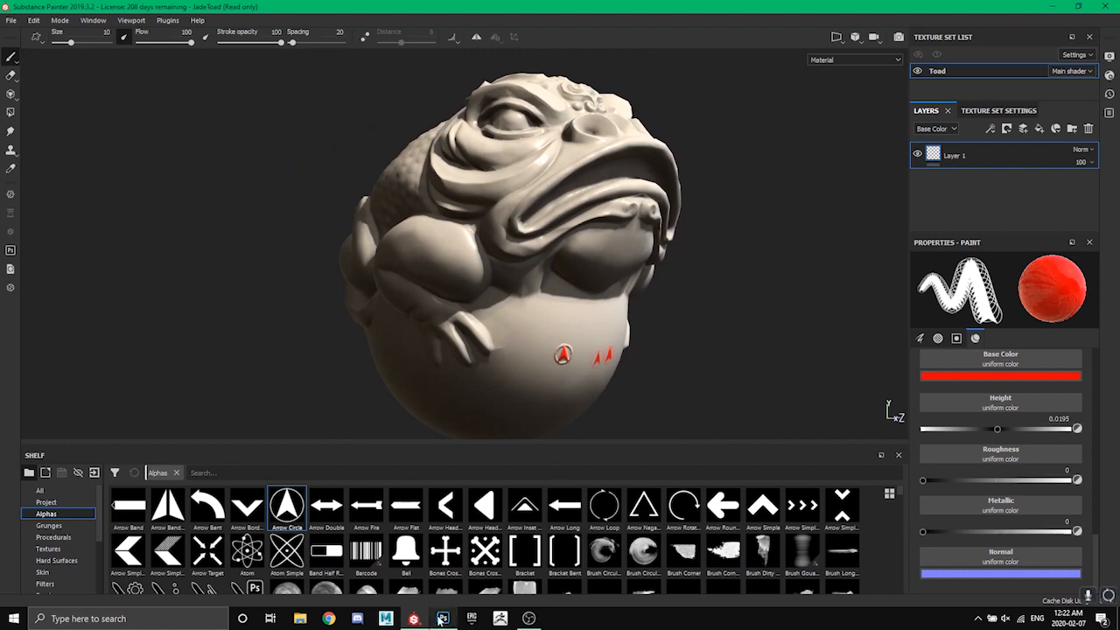
left_click(439, 615)
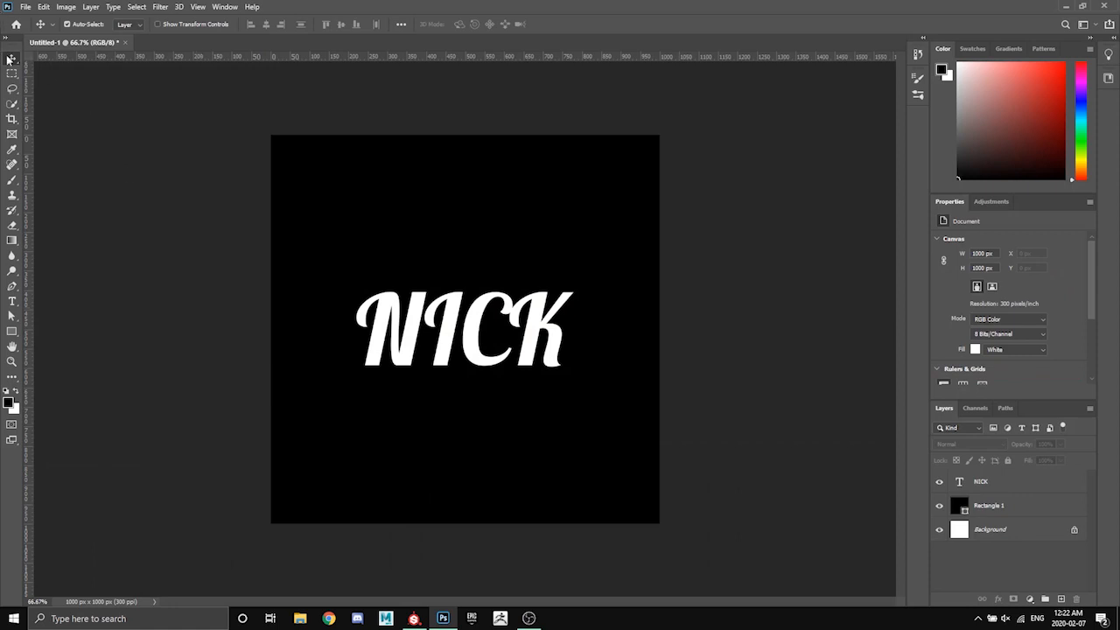
mouse_move(433, 407)
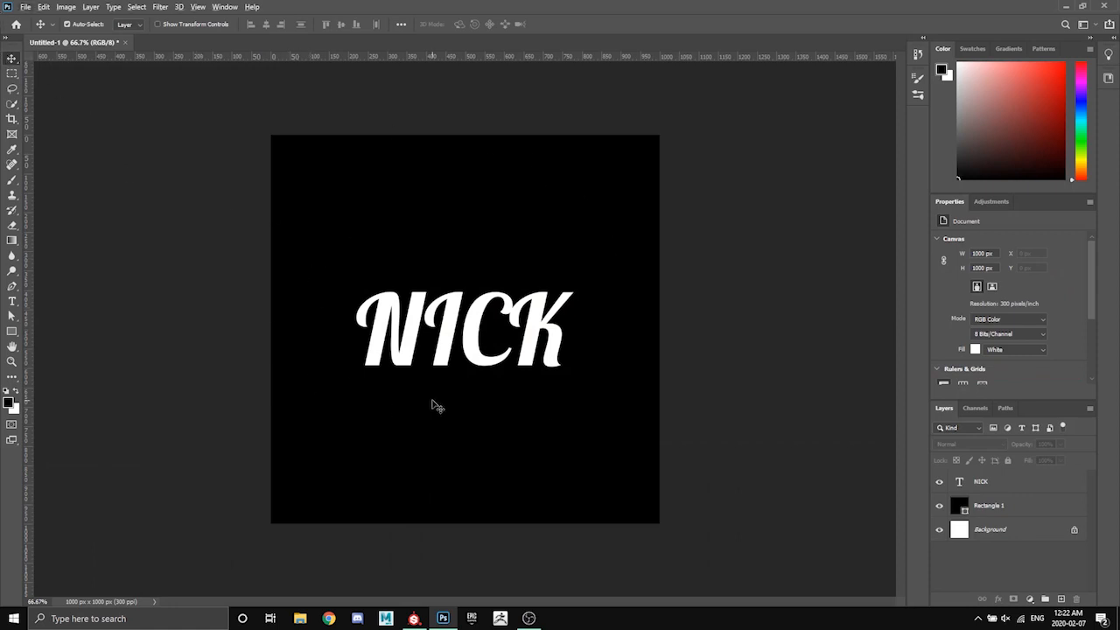
mouse_move(700, 470)
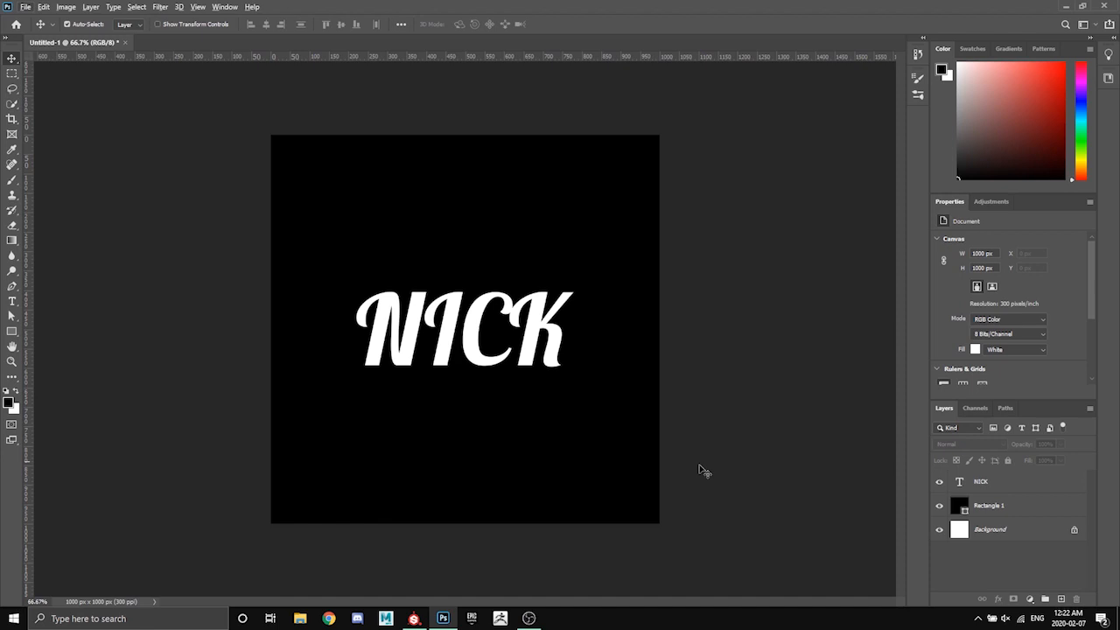
mouse_move(691, 94)
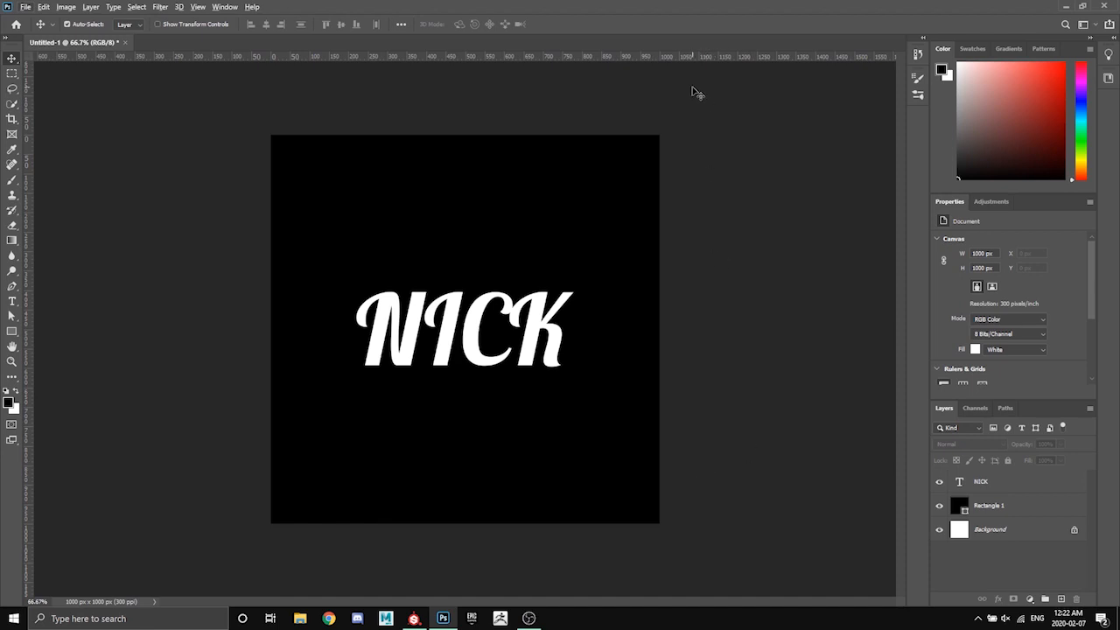
mouse_move(596, 150)
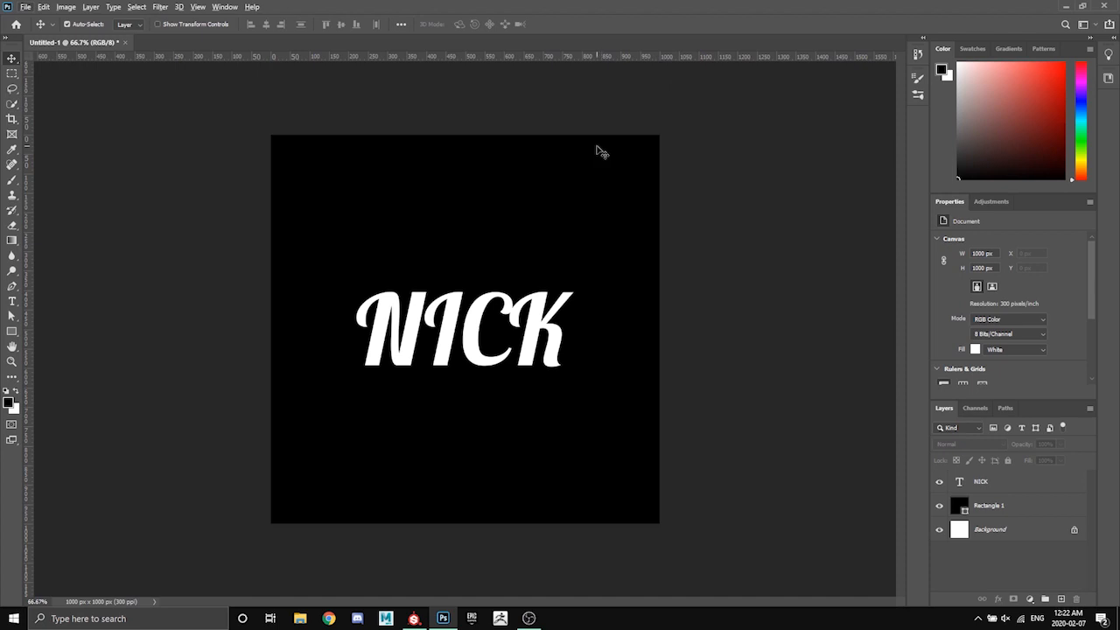
mouse_move(430, 118)
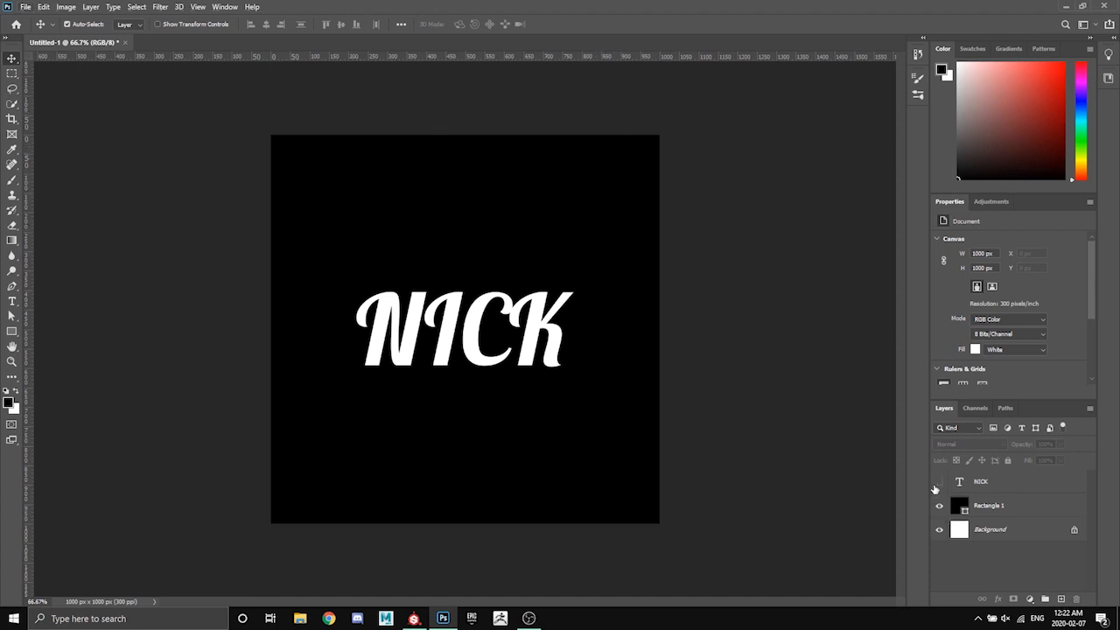
left_click(939, 481)
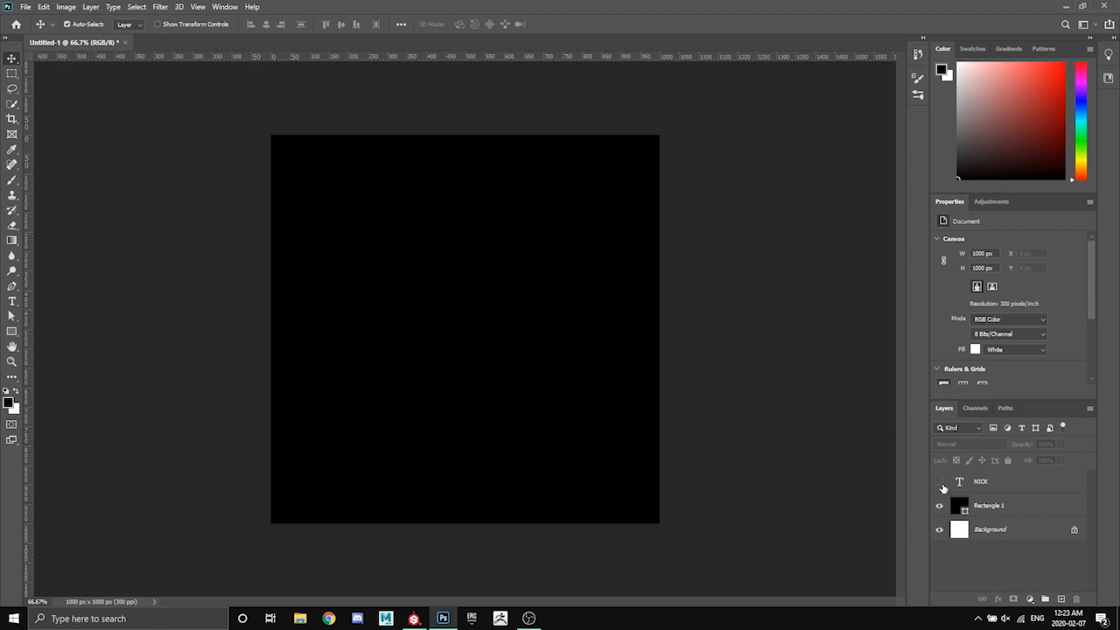
left_click(939, 481)
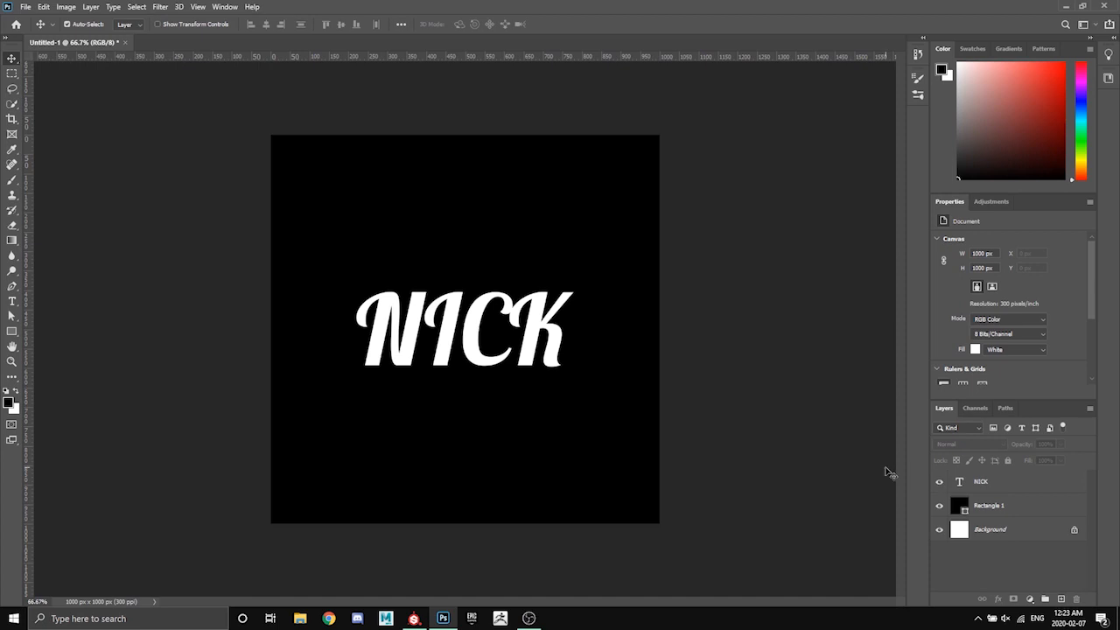
mouse_move(613, 381)
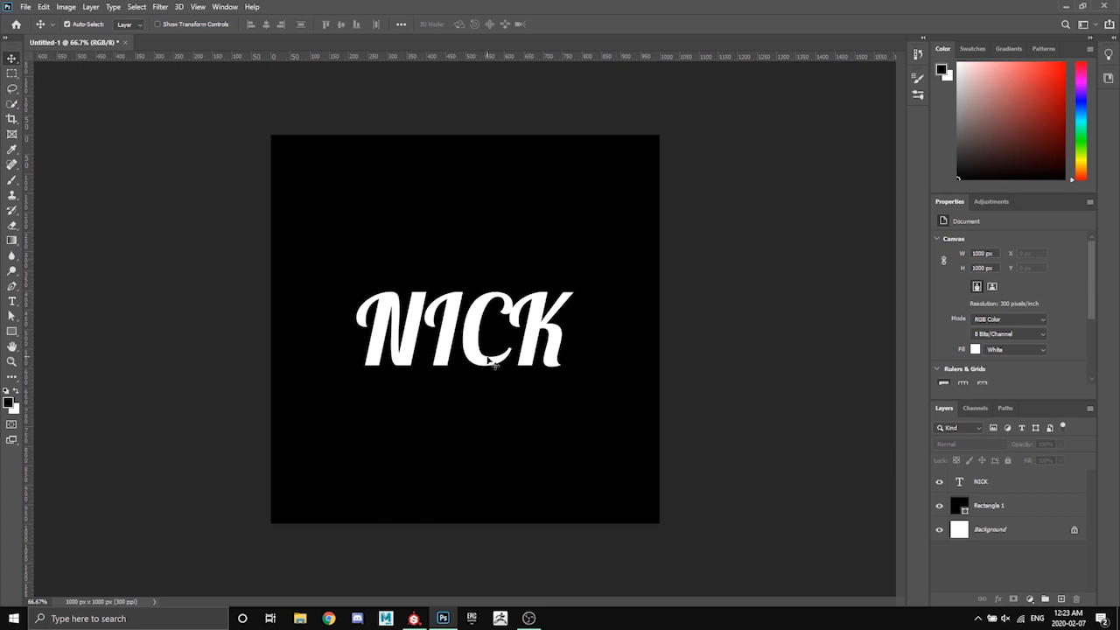
mouse_move(474, 324)
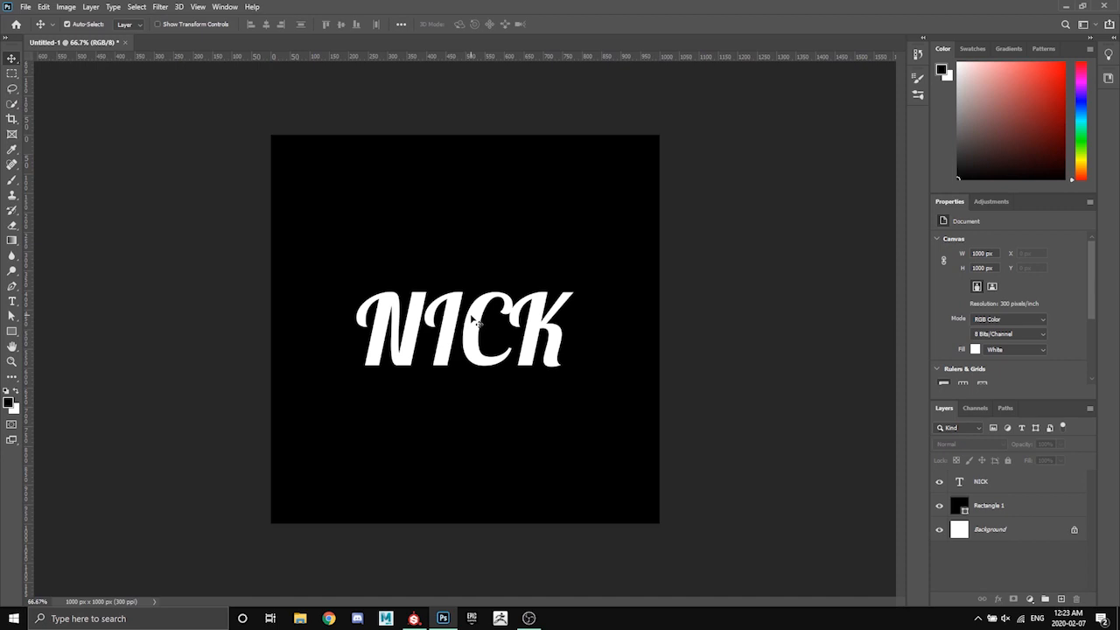
Export the NICK black-and-white image from Photoshop as 'nickal'
left_click(13, 7)
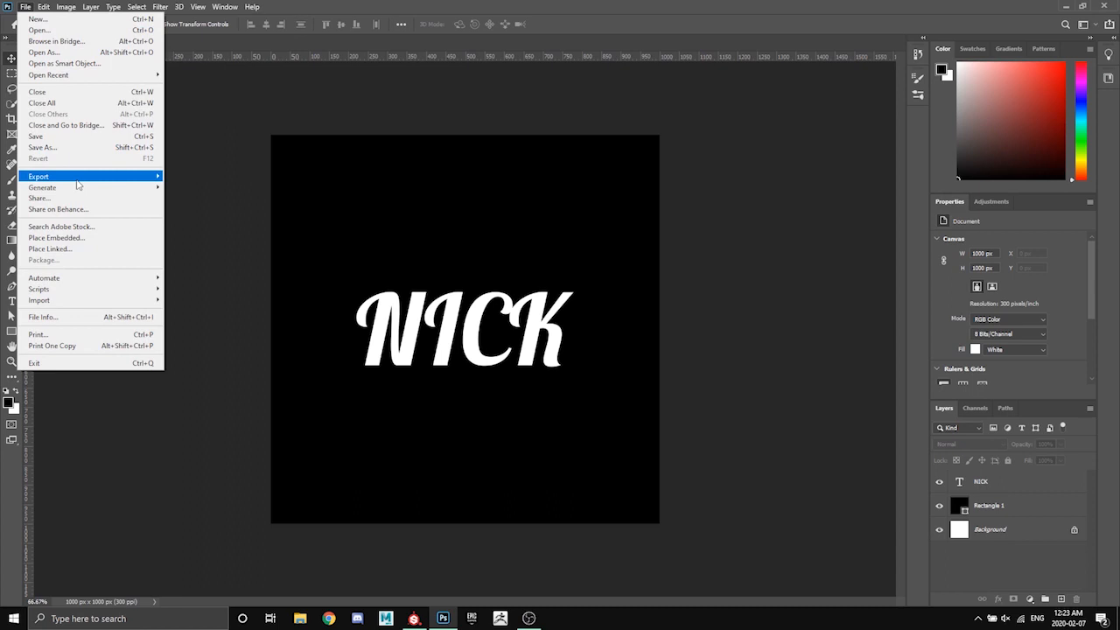
left_click(593, 211)
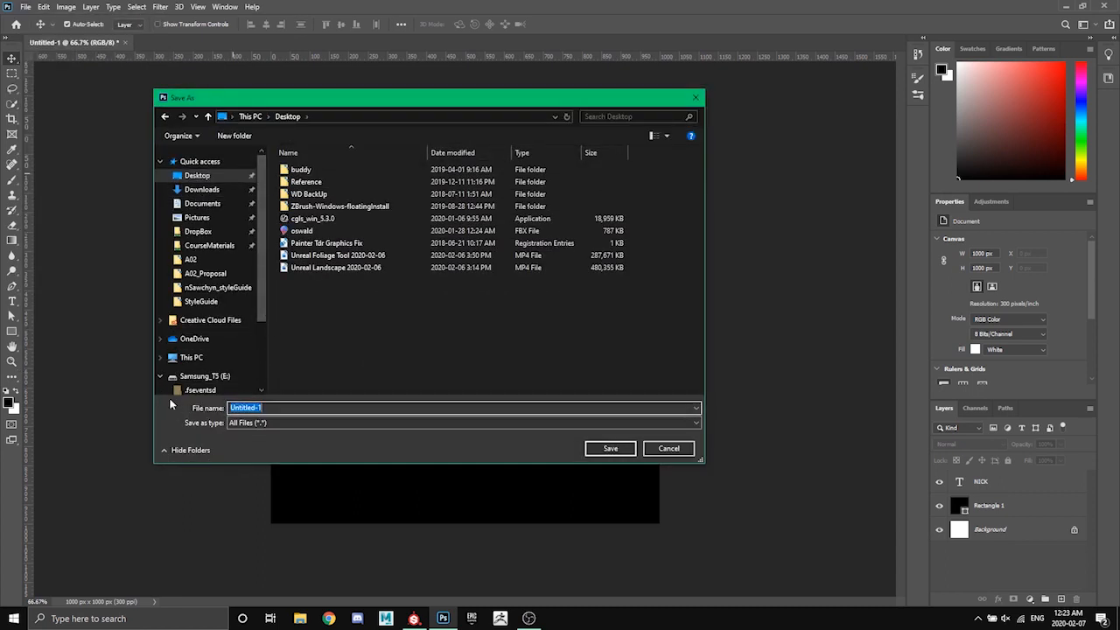
type("nickal")
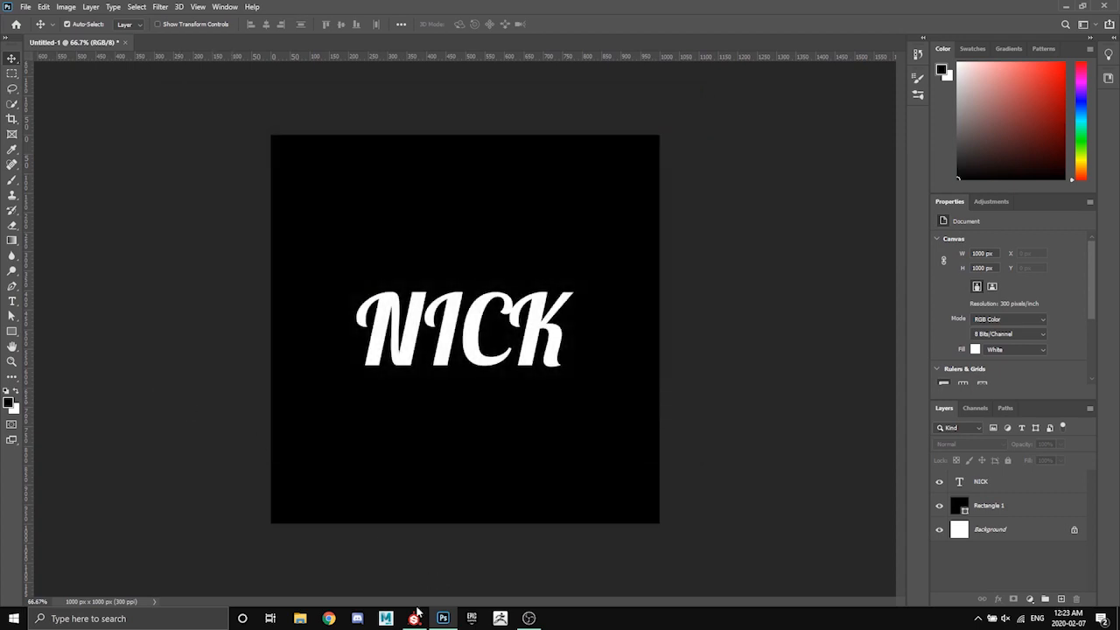
Back in Substance Painter, add Desktop's nickalpha.png to the import resources list
left_click(416, 619)
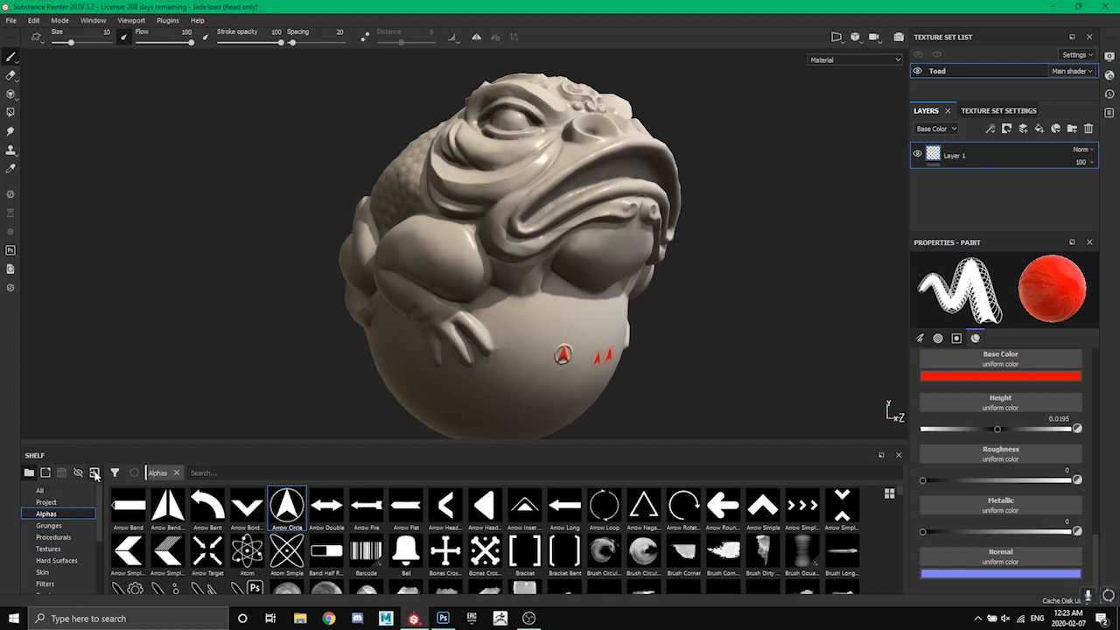
mouse_move(97, 473)
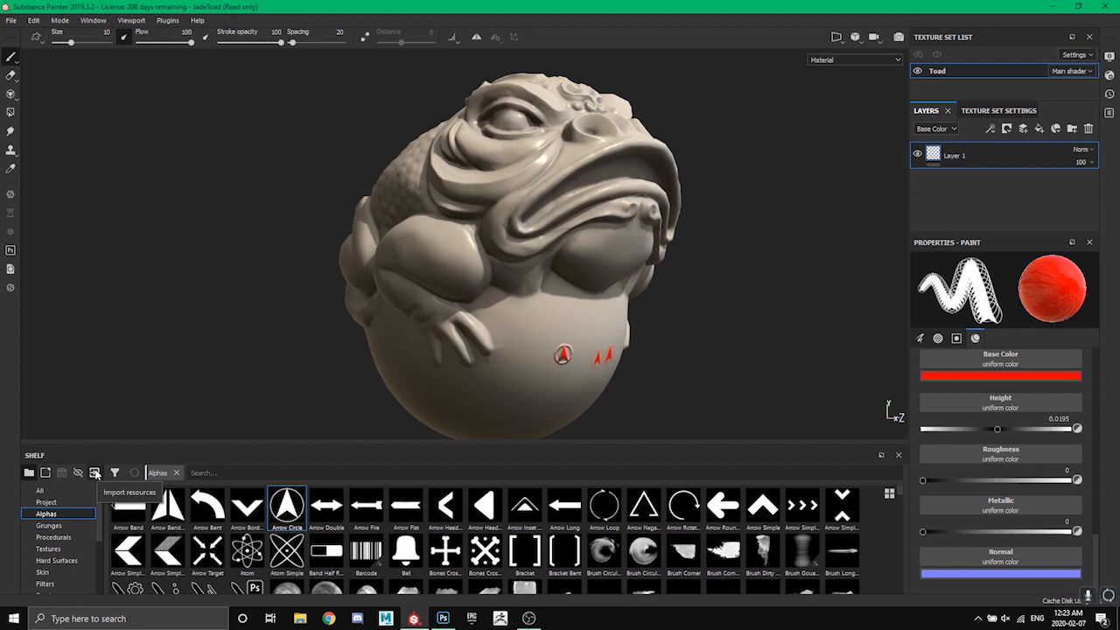
left_click(95, 473)
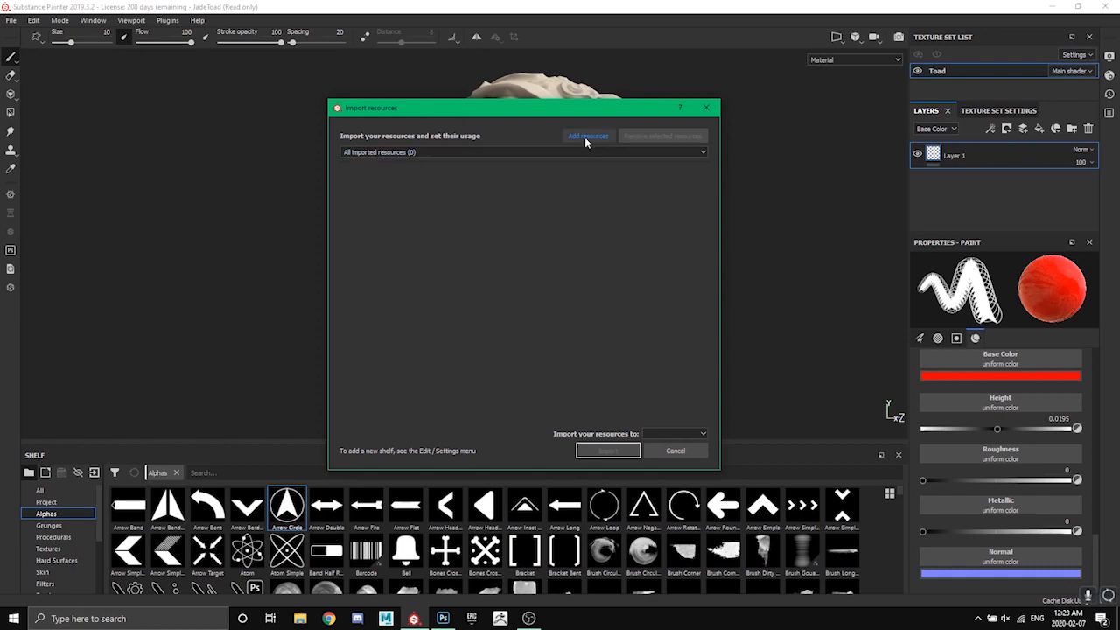
left_click(587, 136)
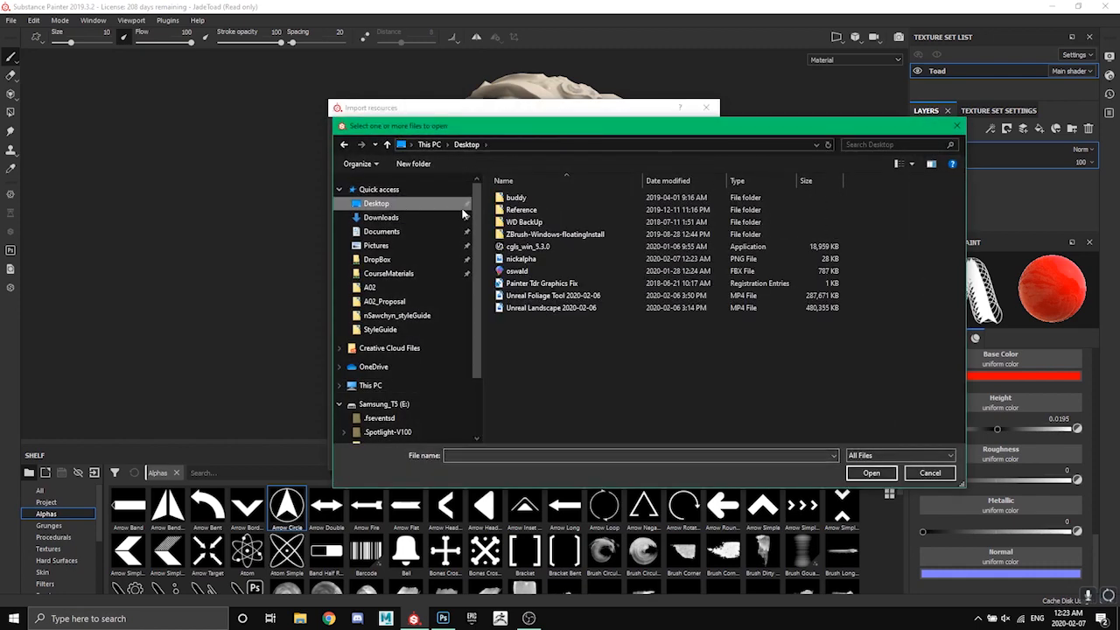
left_click(521, 258)
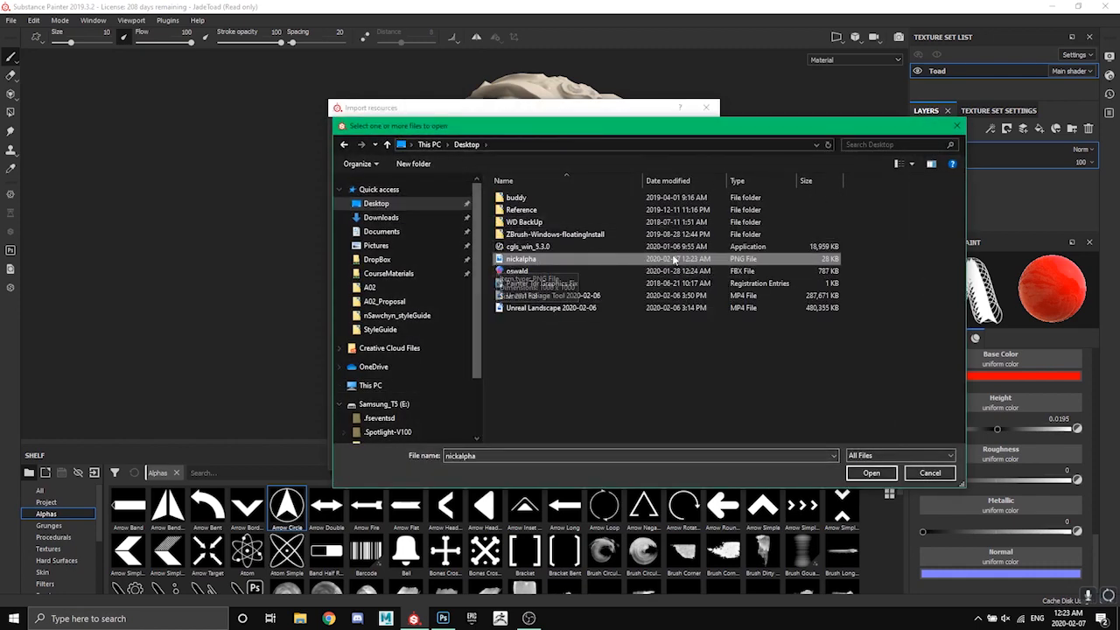
mouse_move(871, 473)
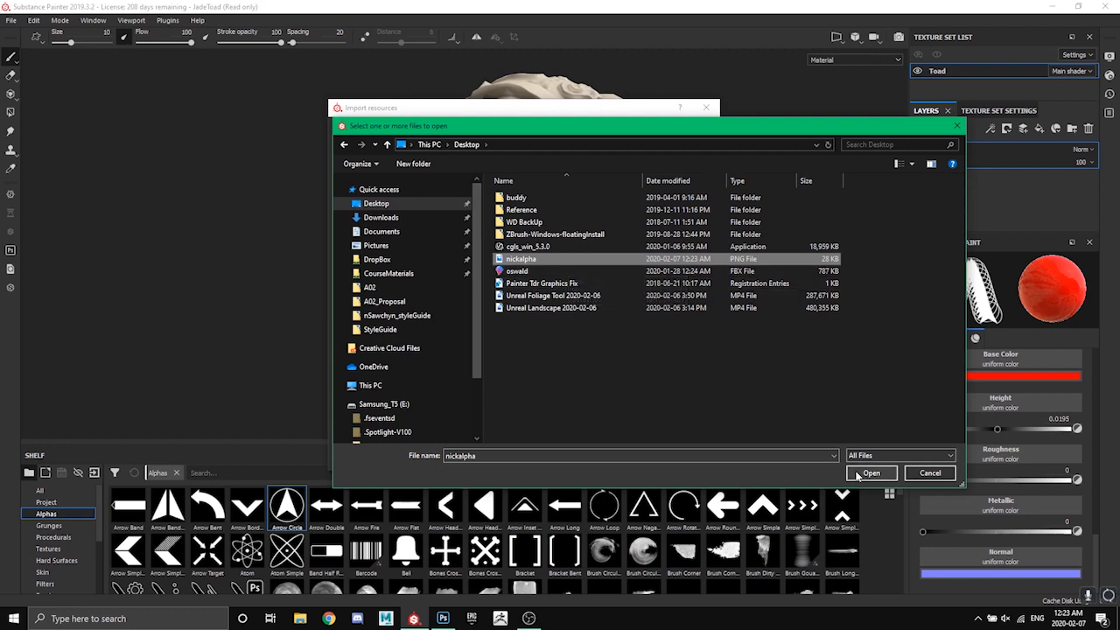
left_click(871, 472)
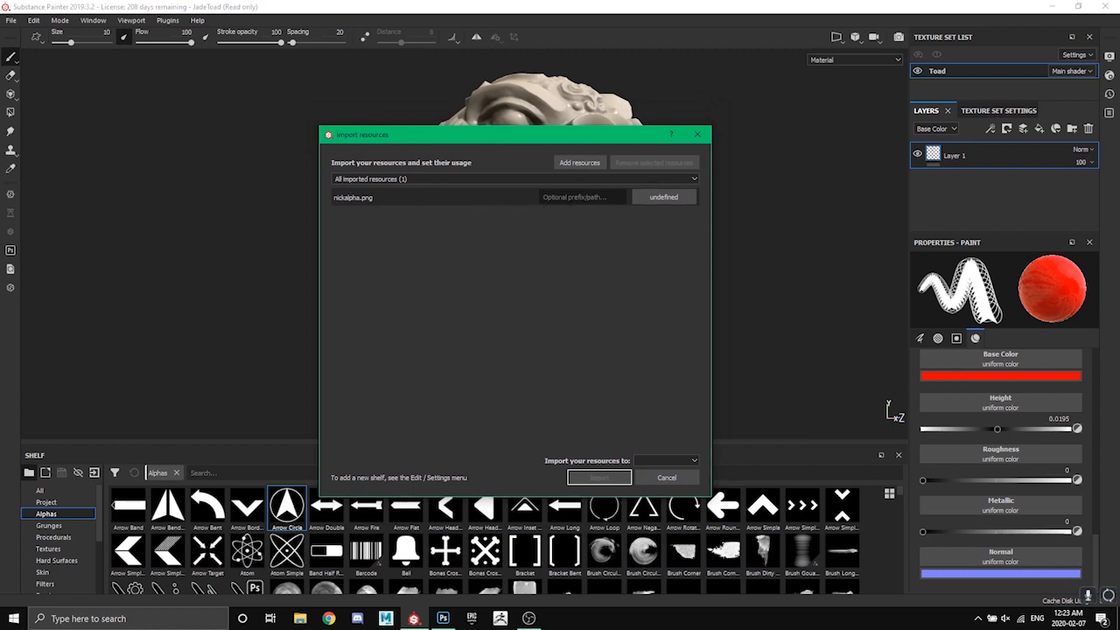
Give nickalpha.png the prefix 'Nick' and set its usage to alpha
left_click(580, 196)
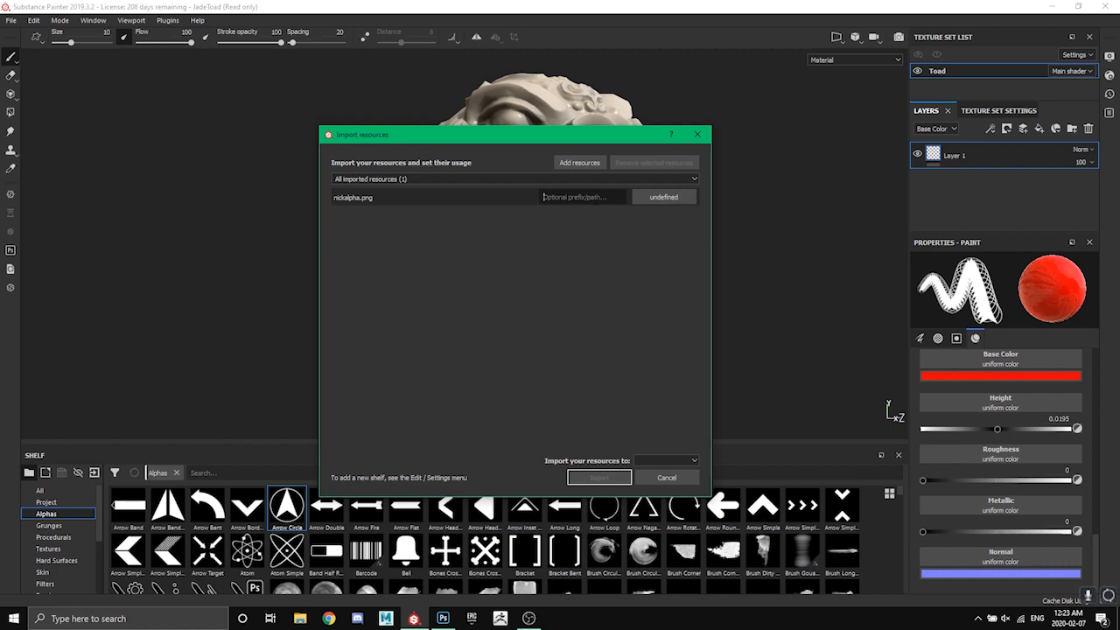
type("Nick")
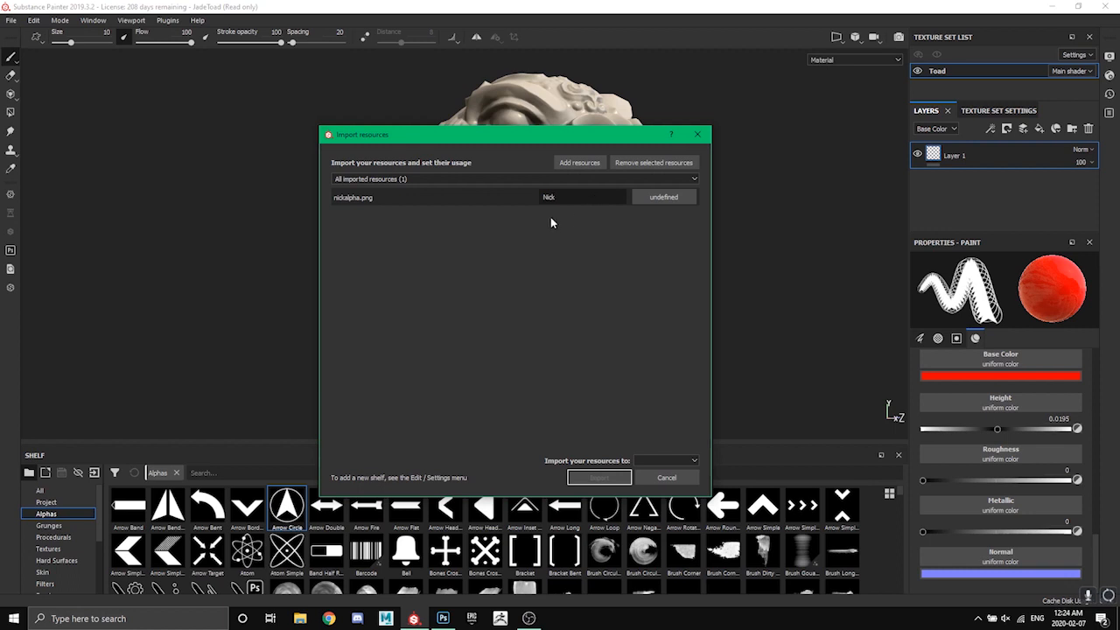
mouse_move(266, 335)
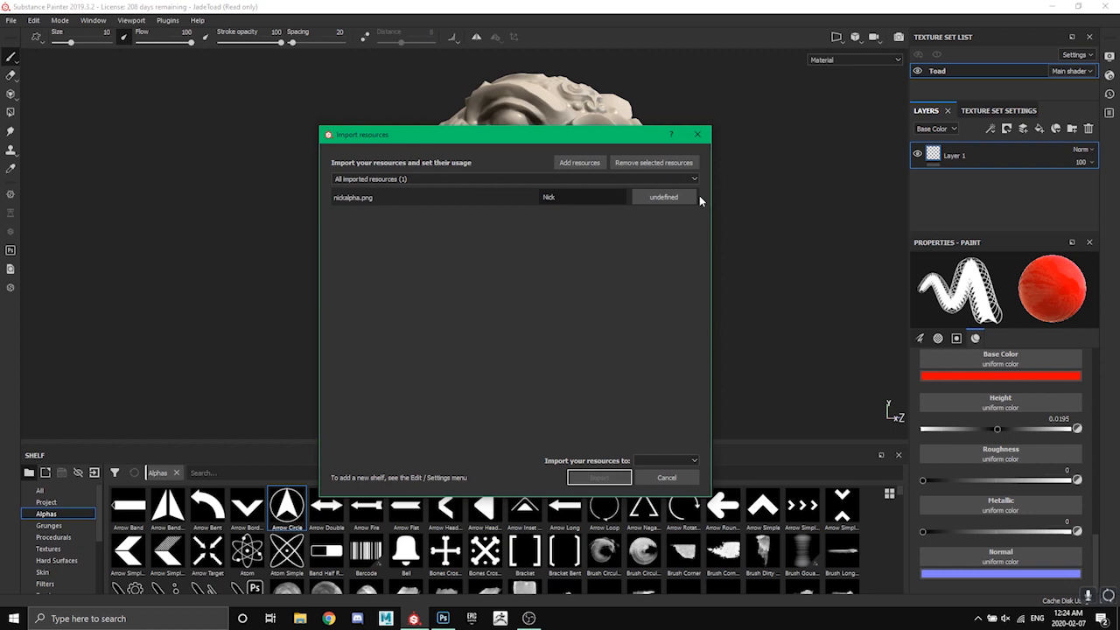
left_click(577, 196)
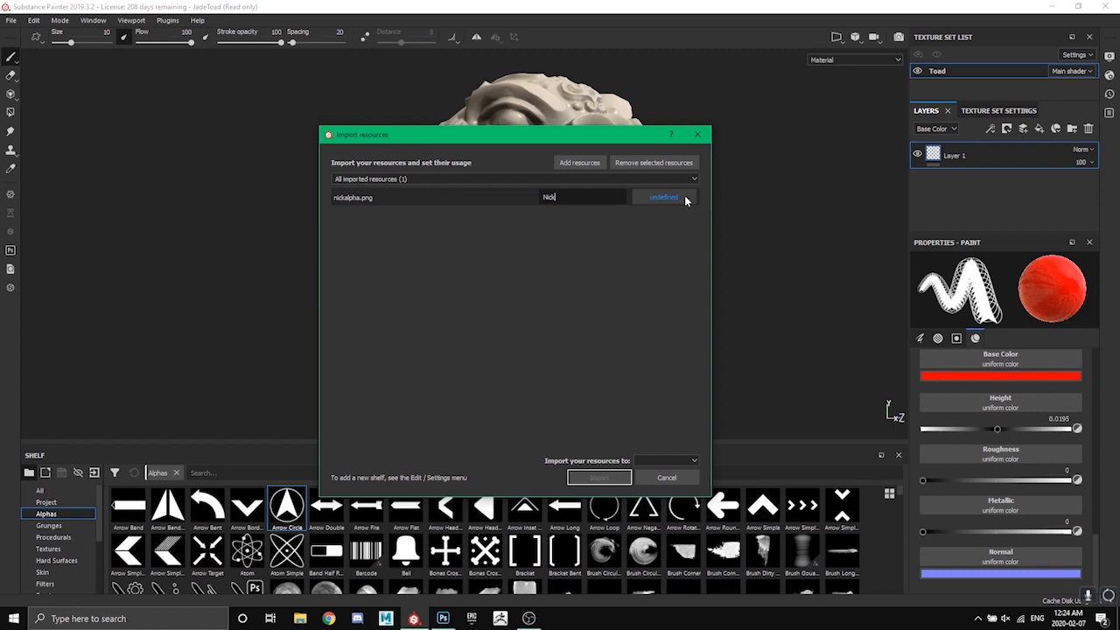
left_click(664, 196)
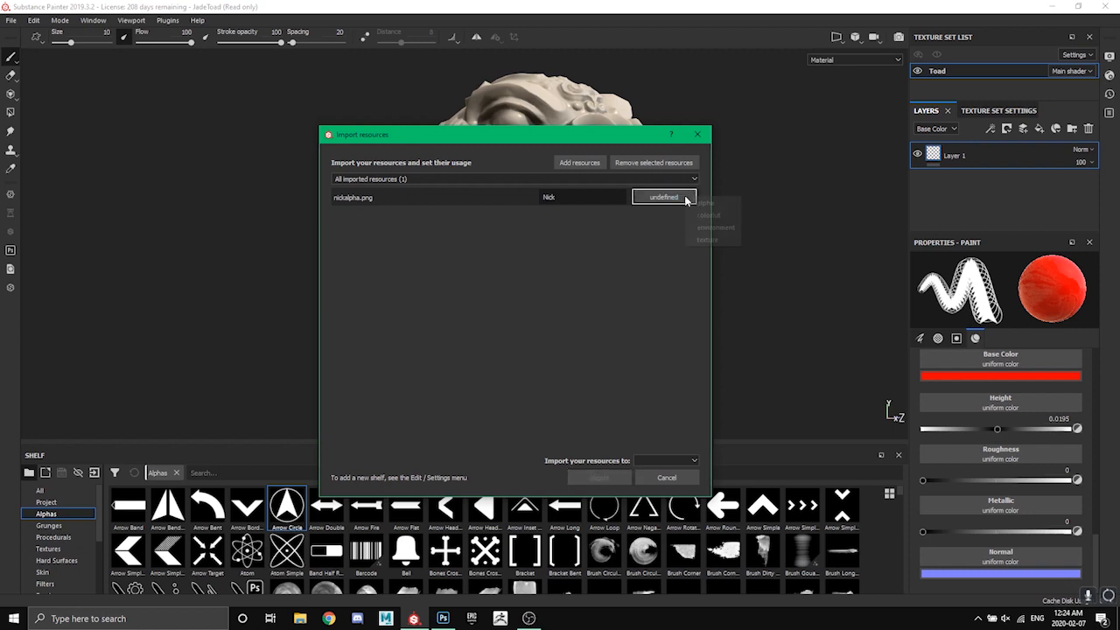
left_click(702, 203)
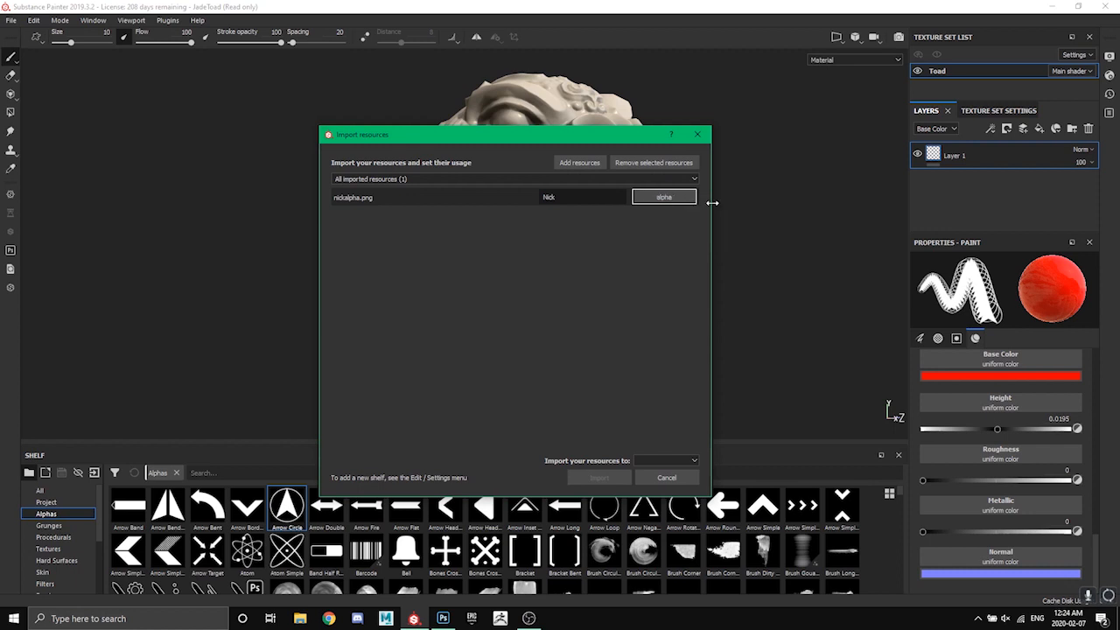
left_click(664, 197)
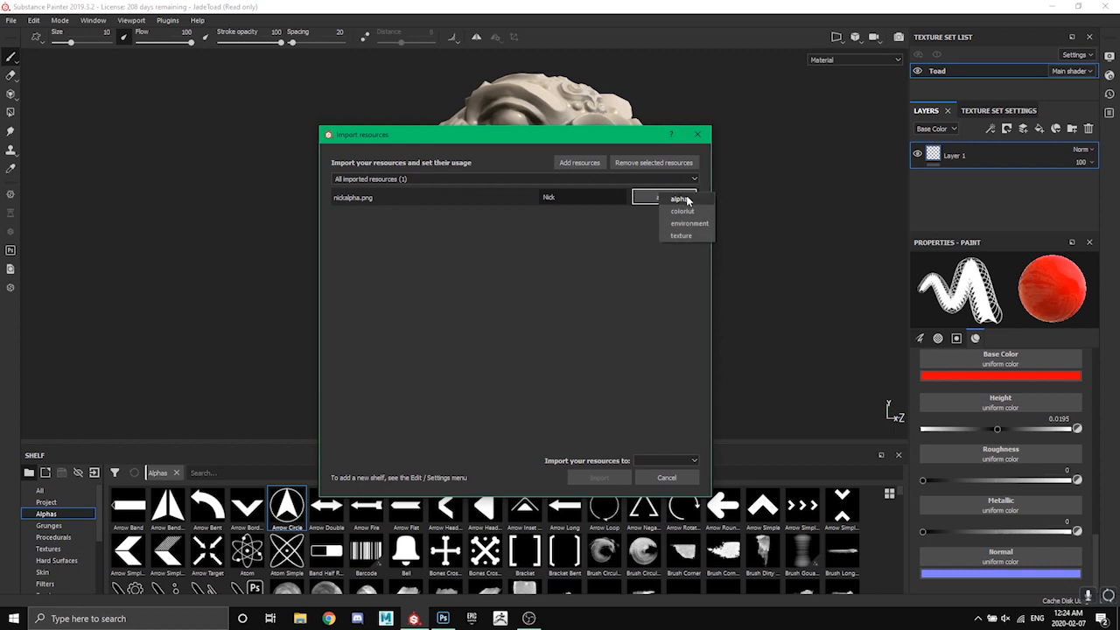
left_click(679, 199)
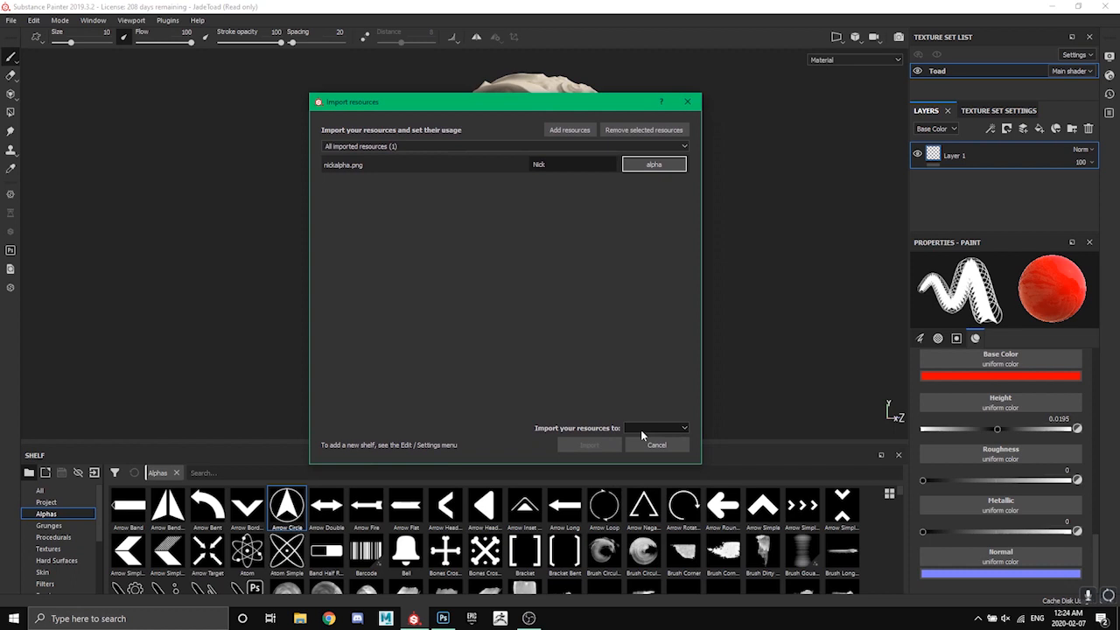
Import nickalpha into the current session
left_click(657, 427)
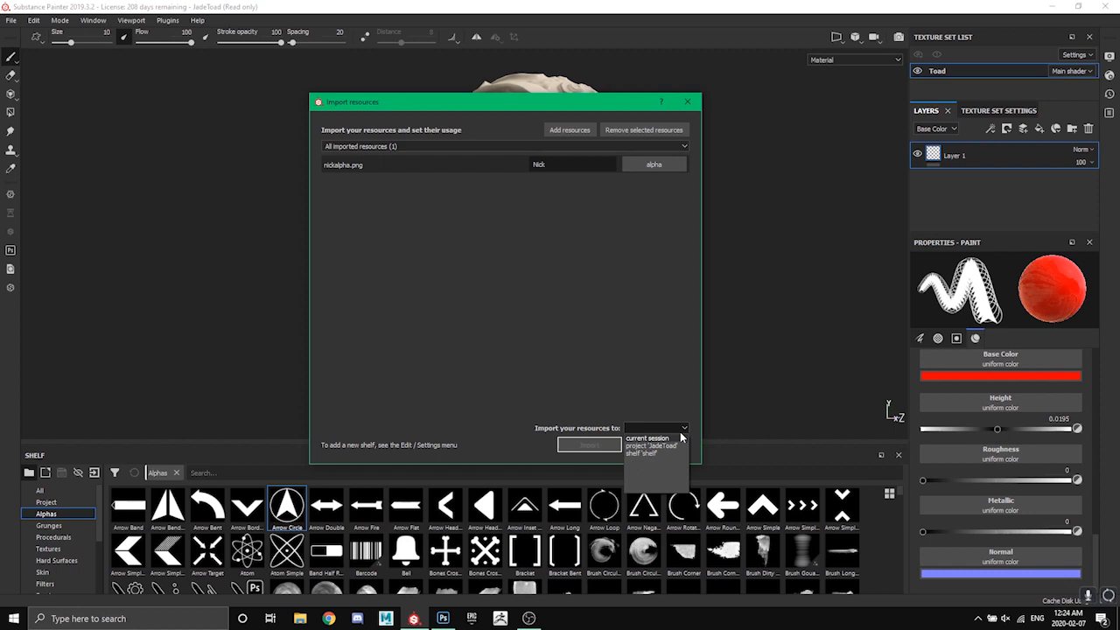
mouse_move(652, 447)
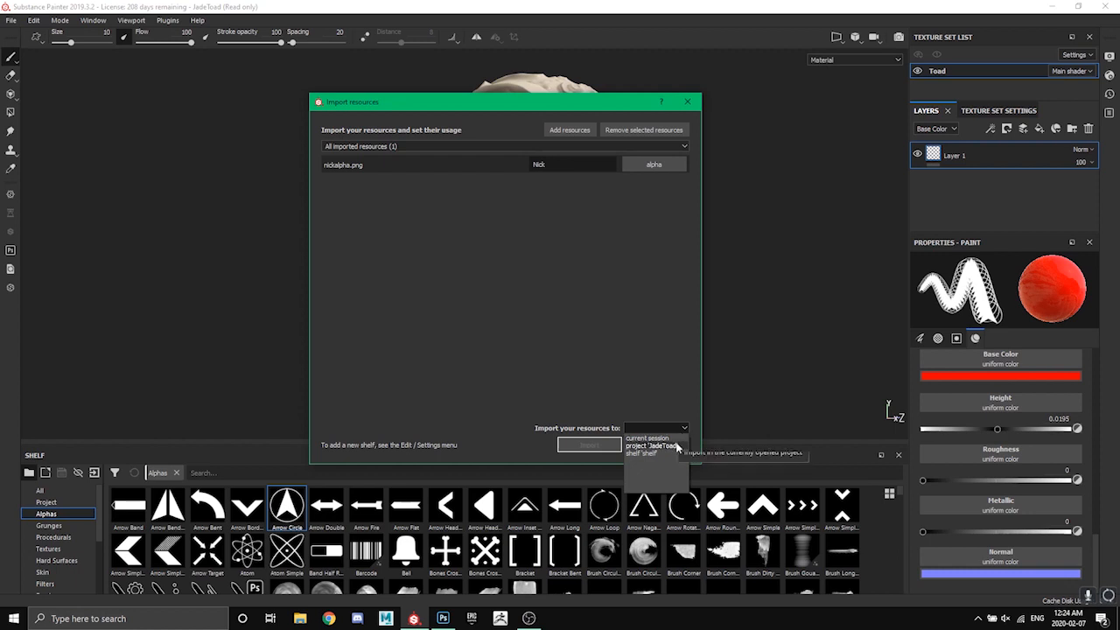
mouse_move(676, 446)
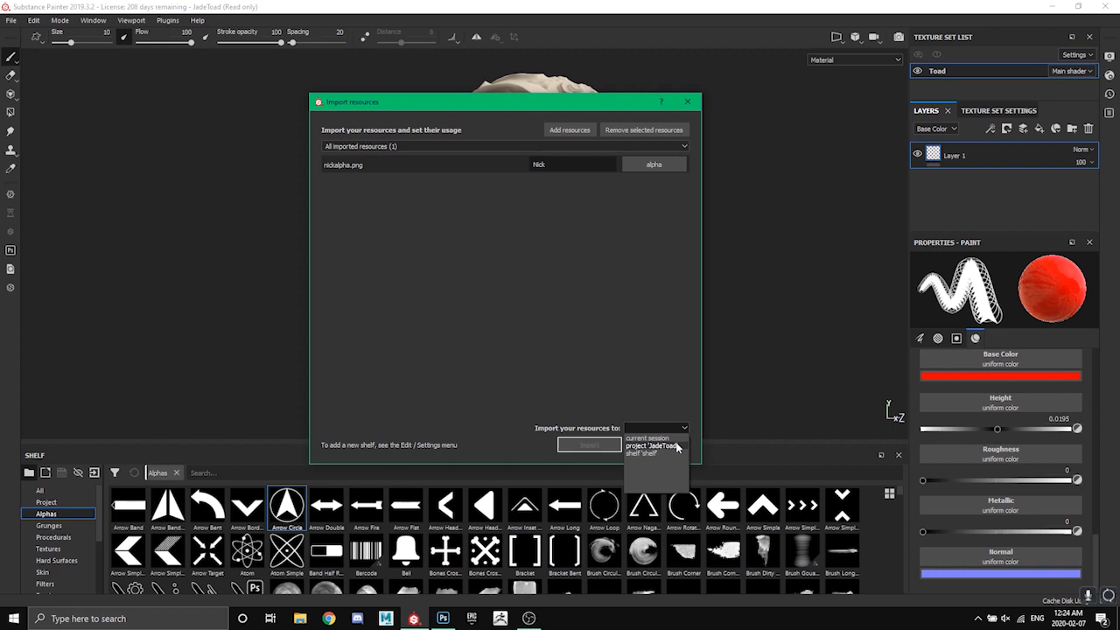
mouse_move(672, 463)
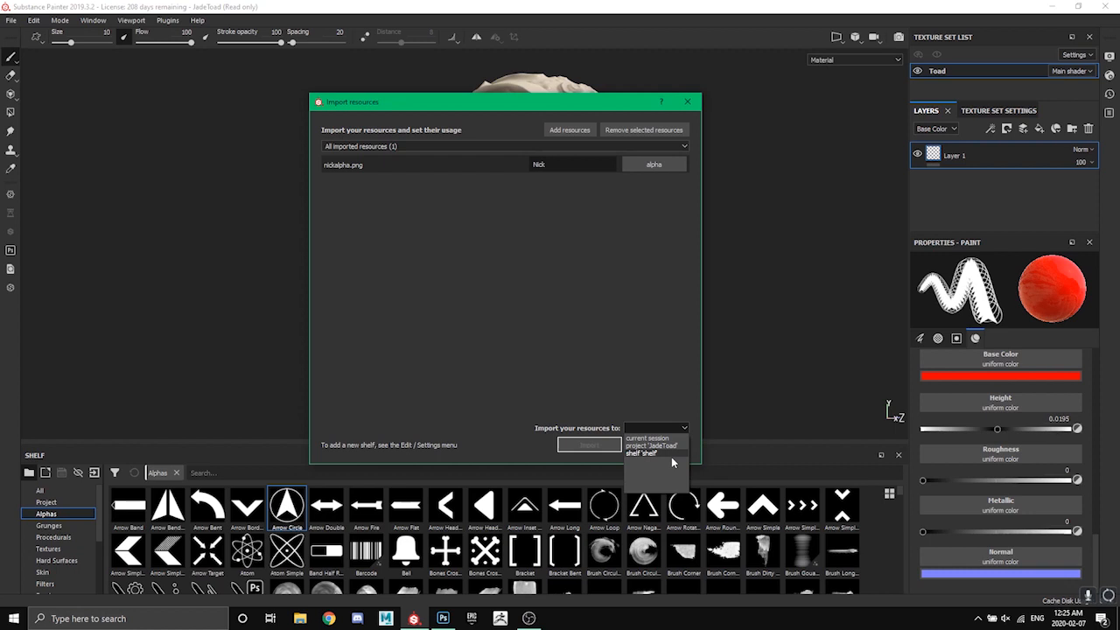
left_click(651, 438)
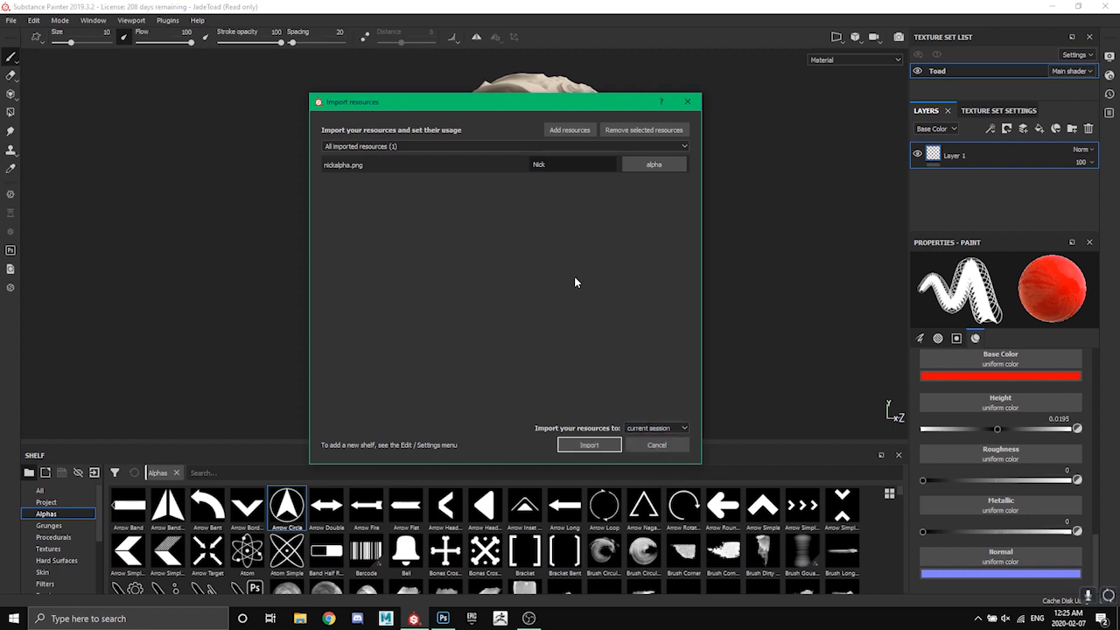
mouse_move(652, 414)
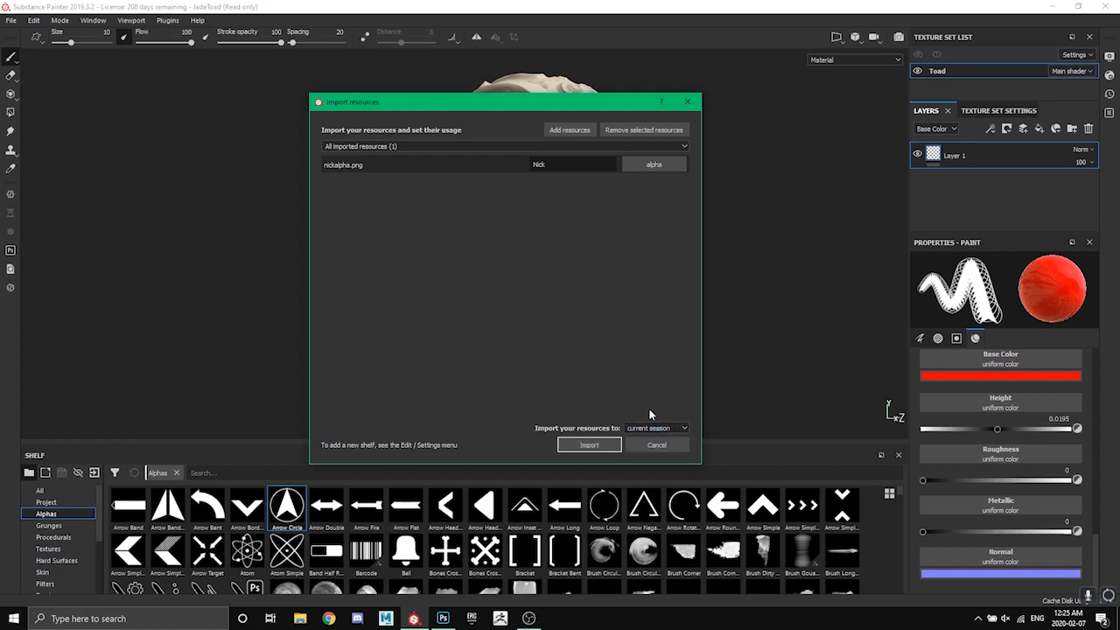
left_click(589, 445)
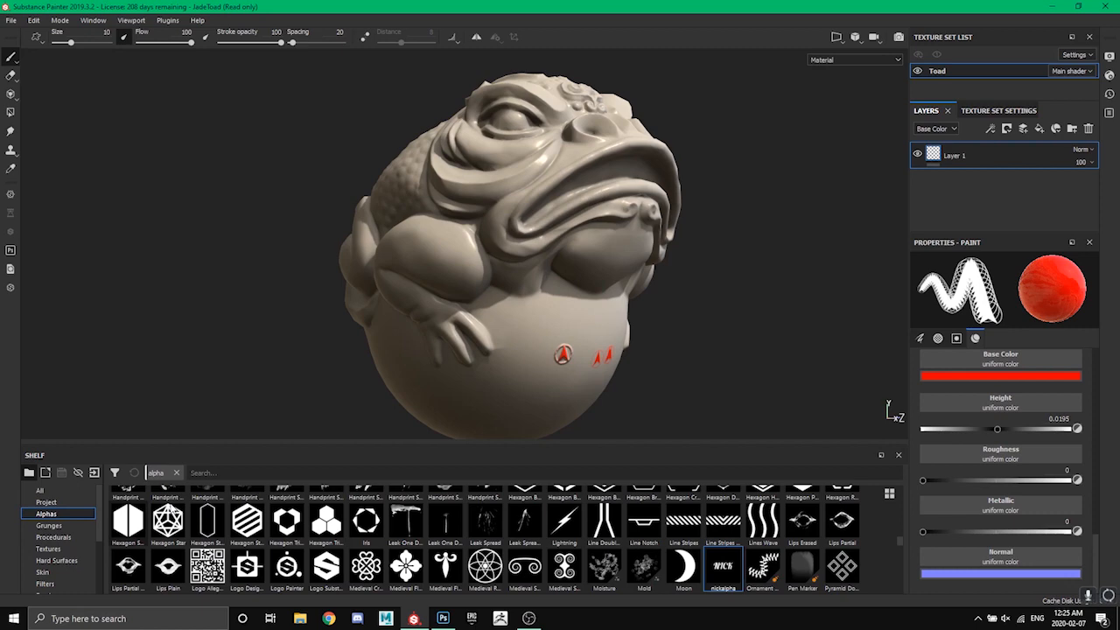
Search all shelf resources for 'nick', select nickalpha, and delete the arrow-stamp layer
left_click(39, 490)
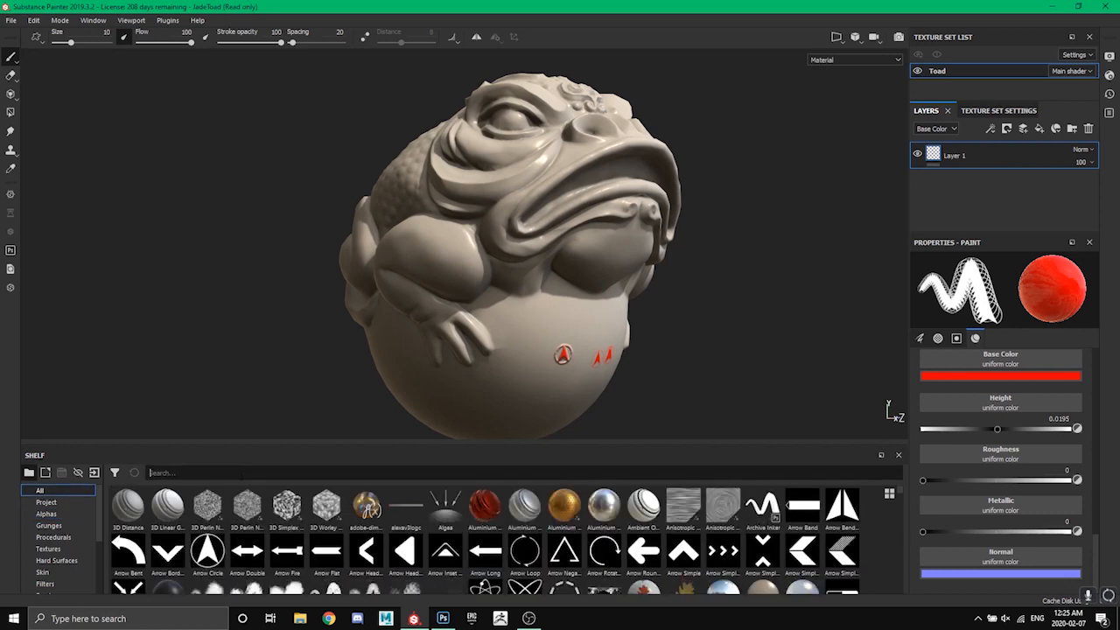
type("nick")
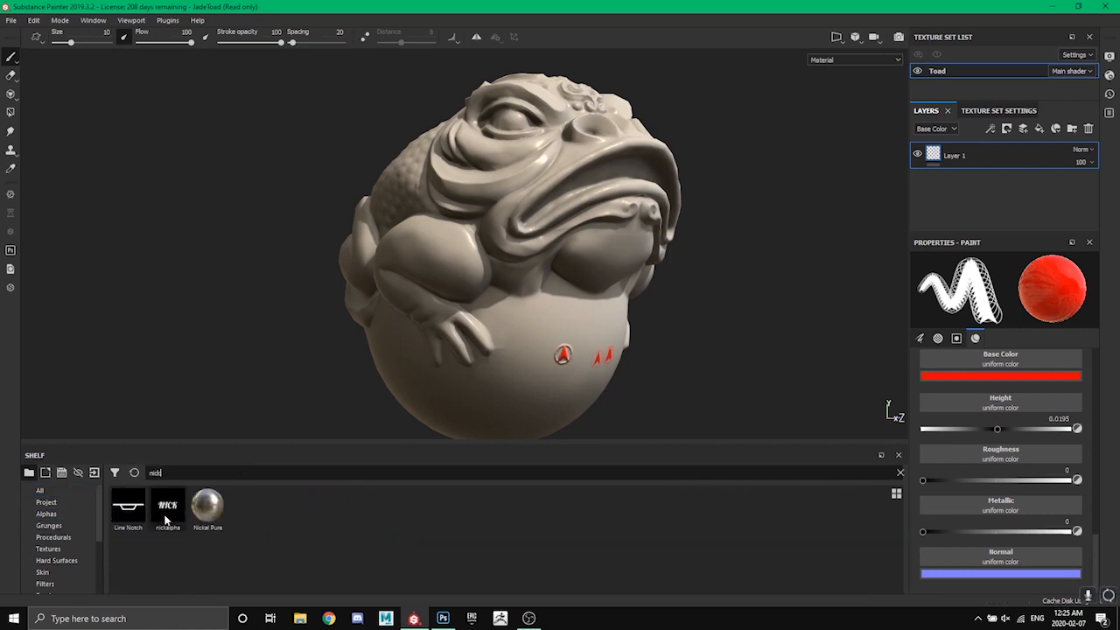
left_click(168, 506)
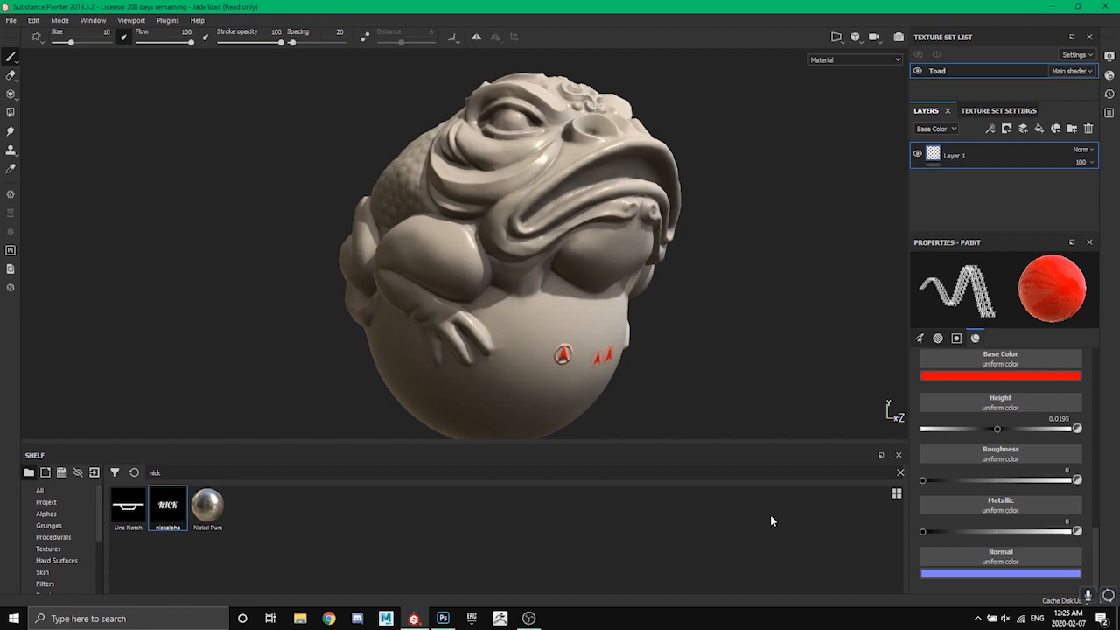
left_click(937, 338)
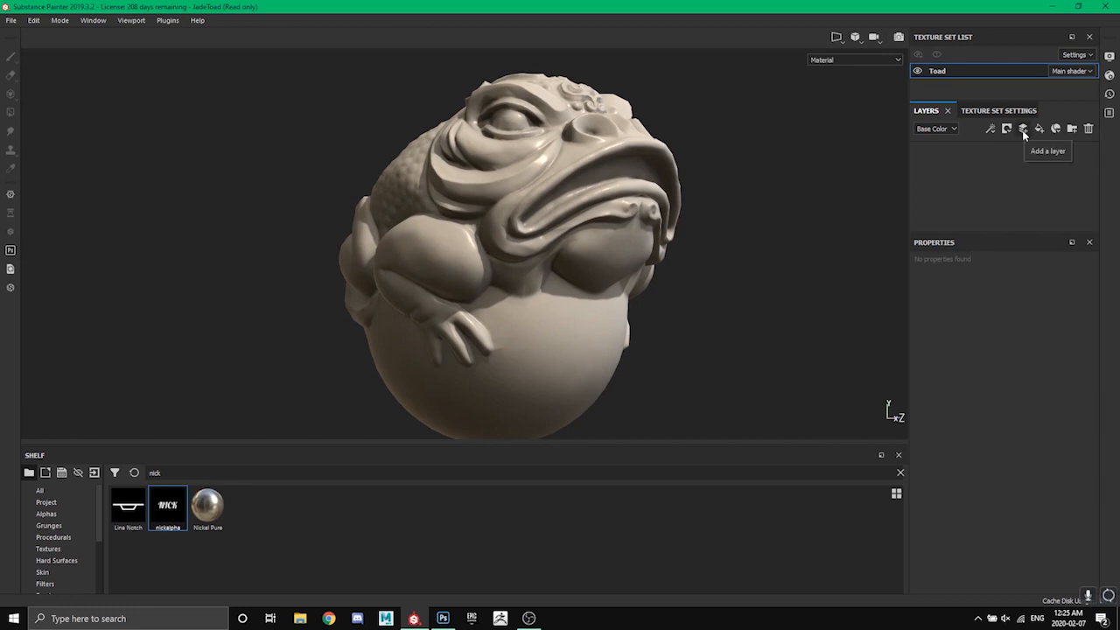
Add a new paint layer and stamp the red NICK alpha on the toad's belly
left_click(1026, 129)
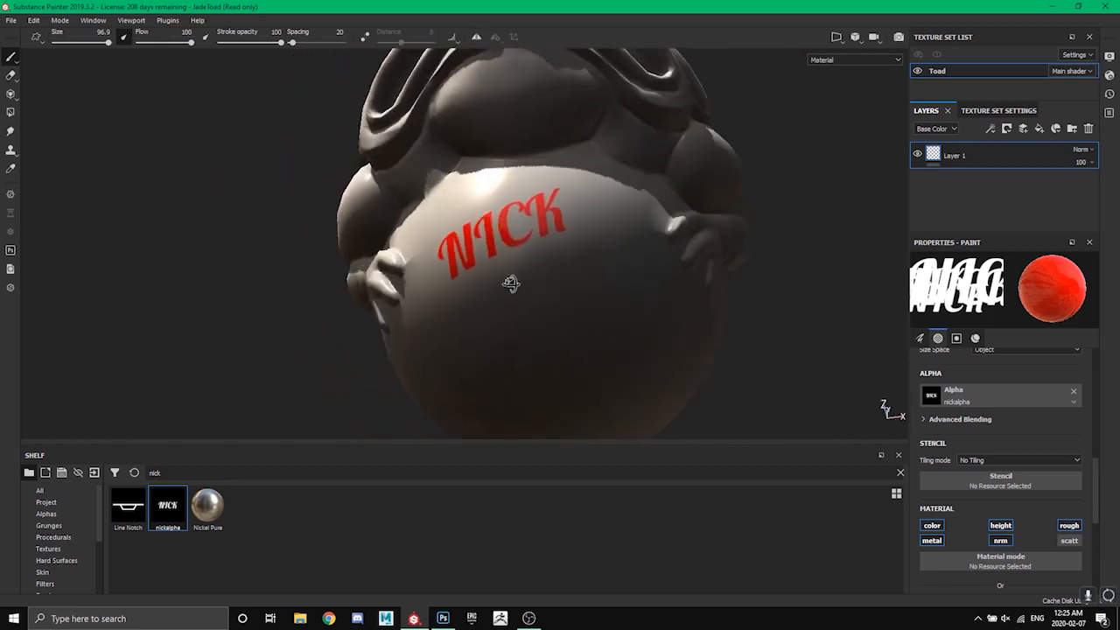
left_click(560, 280)
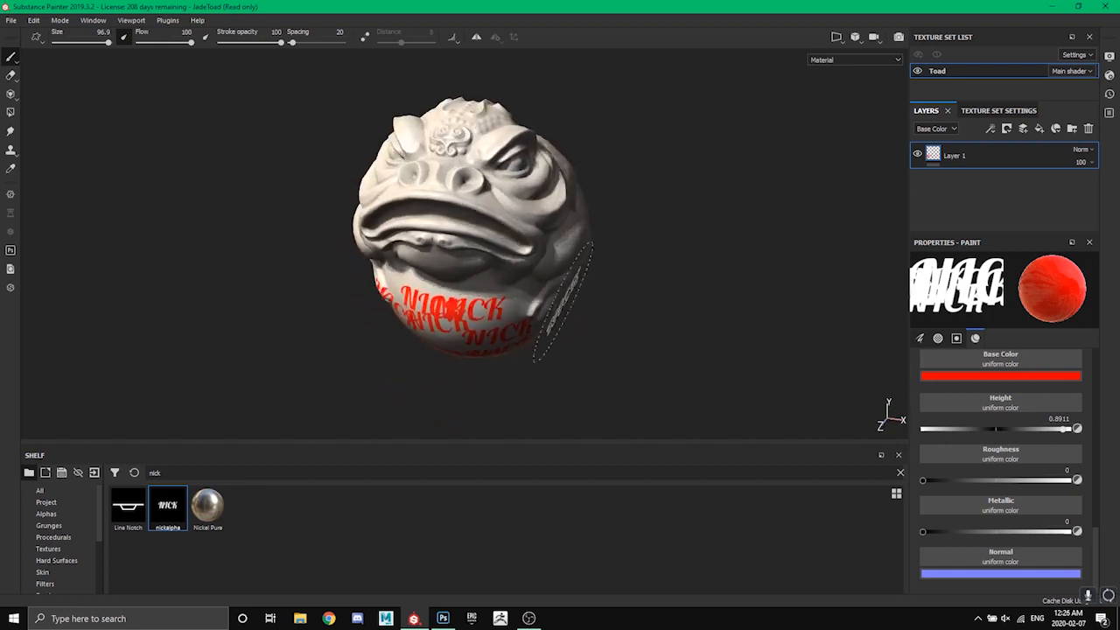
mouse_move(612, 315)
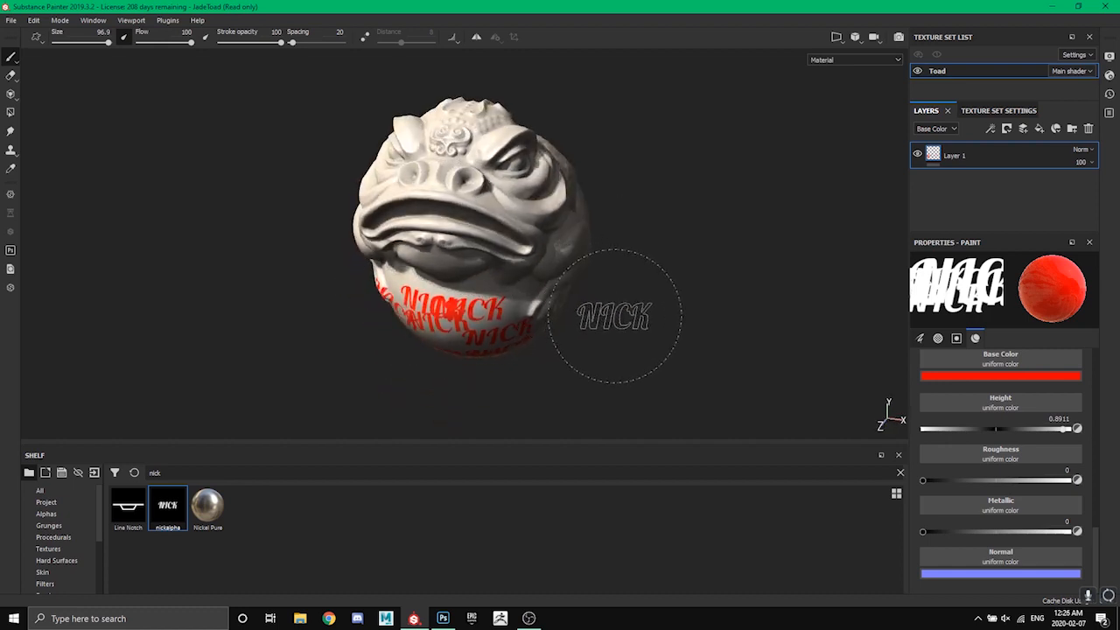